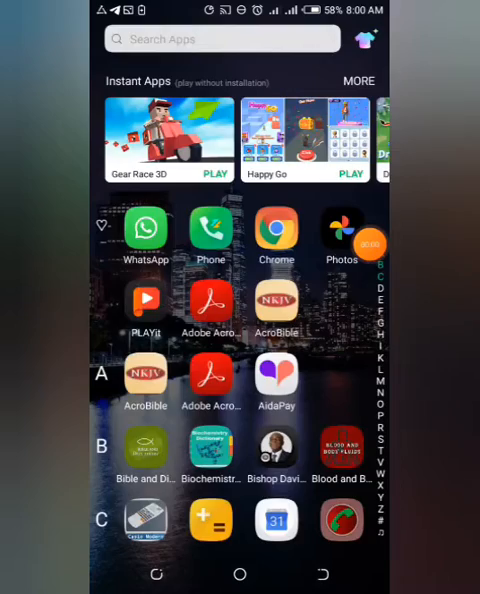
Launch PixelLab from the app list
scroll(down, 3)
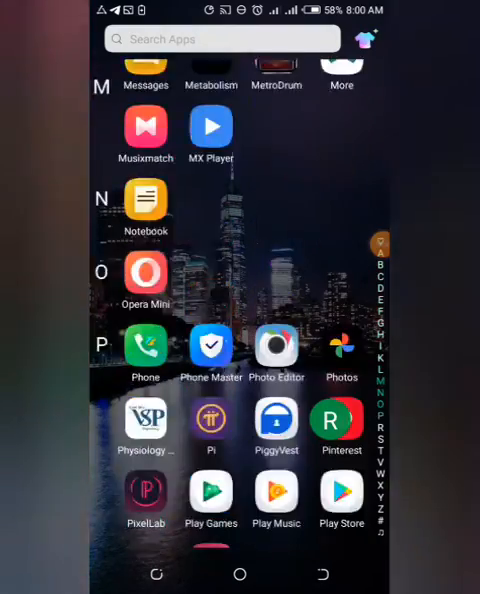
scroll(down, 3)
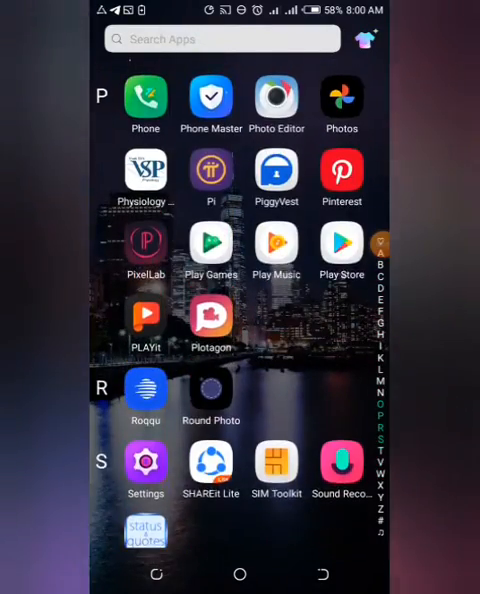
click(146, 247)
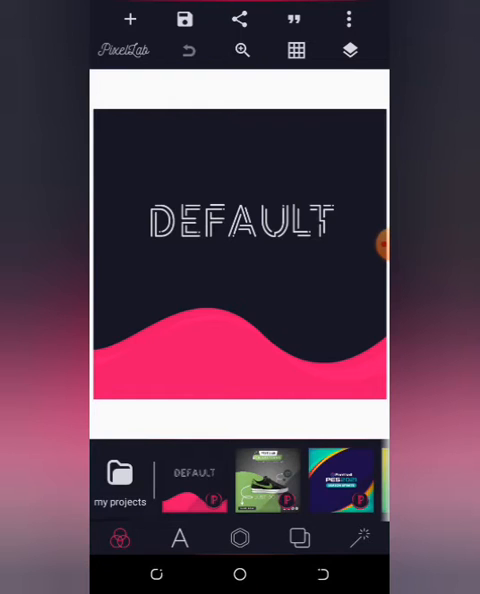
Delete the template's DEFAULT text, leaving the dark canvas and pink wave
click(240, 218)
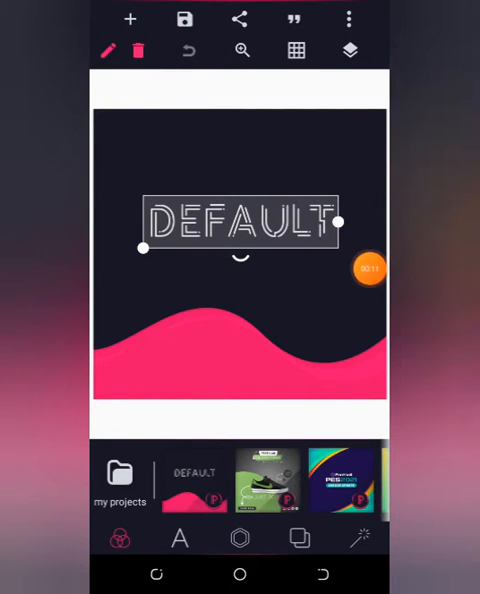
click(139, 50)
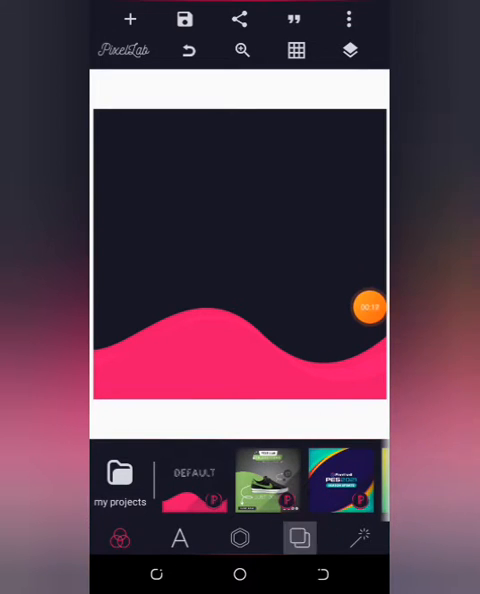
click(299, 540)
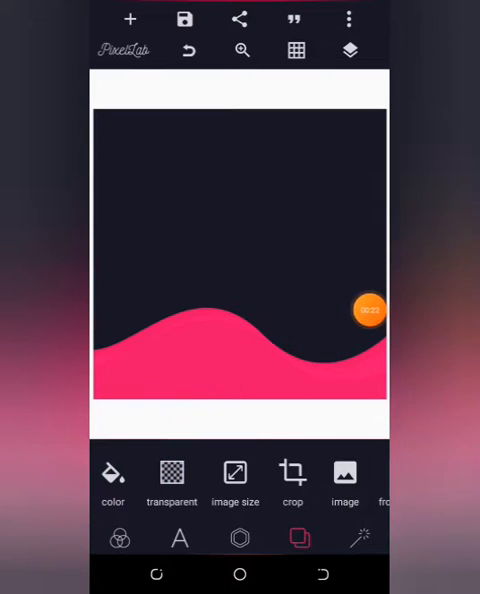
Make the background a radial gradient, with both stops set to teal shades
click(112, 472)
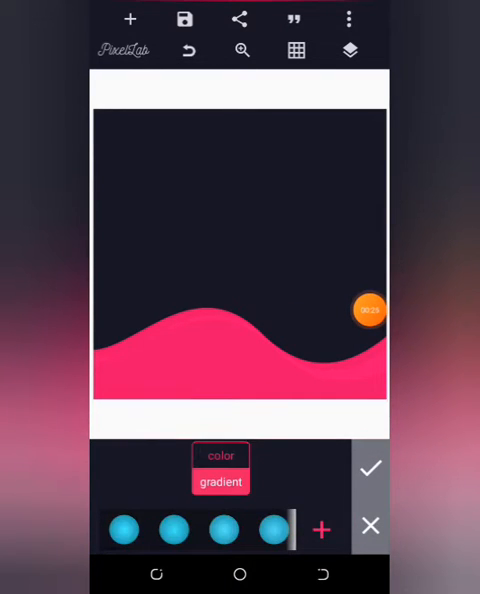
click(220, 483)
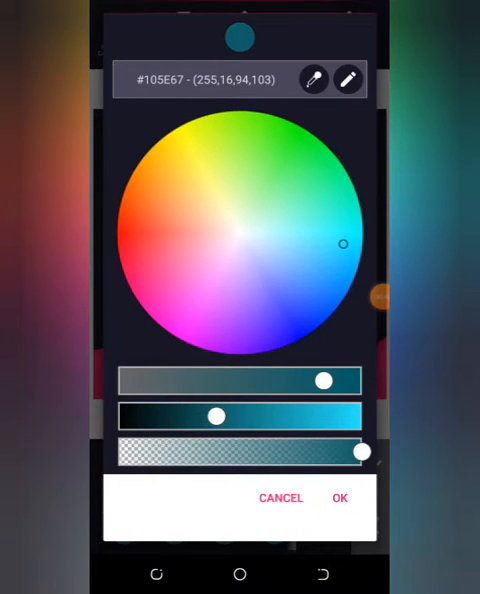
drag(213, 417, 234, 417)
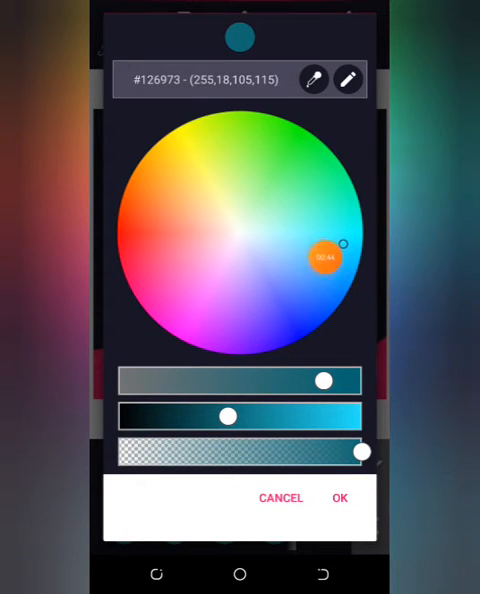
drag(325, 258, 370, 304)
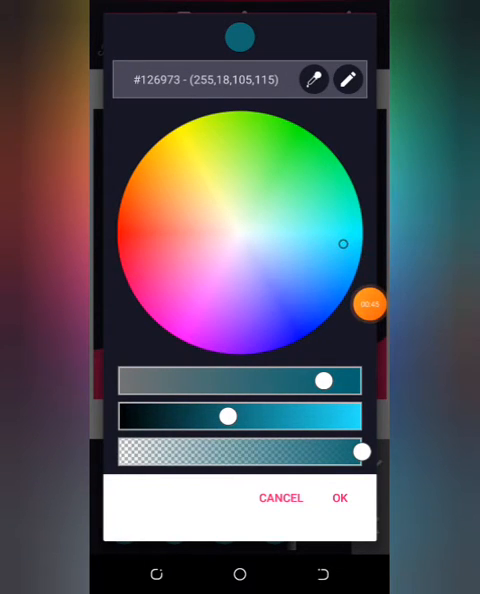
drag(228, 417, 238, 417)
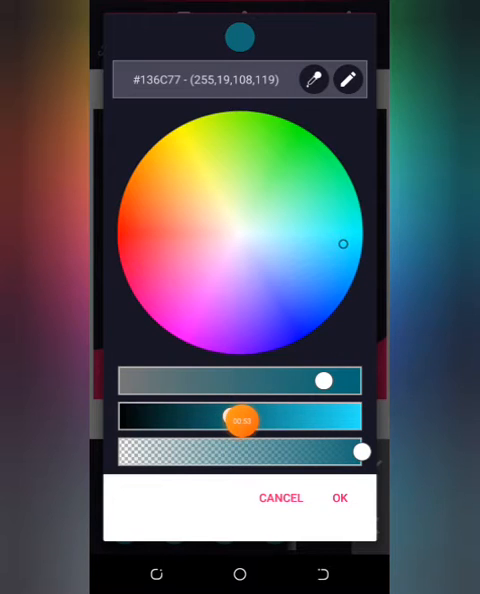
drag(240, 419, 235, 419)
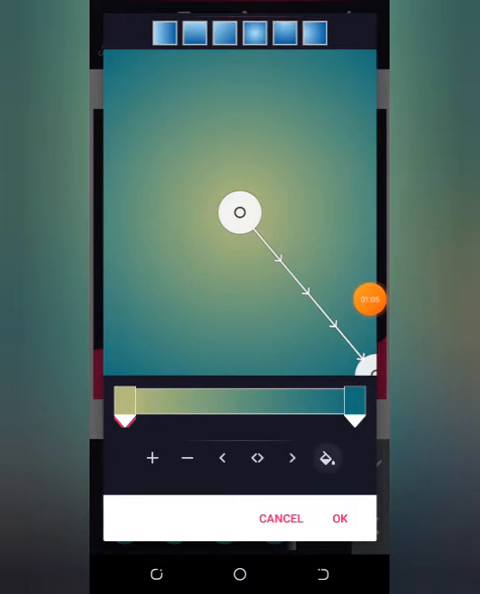
click(326, 458)
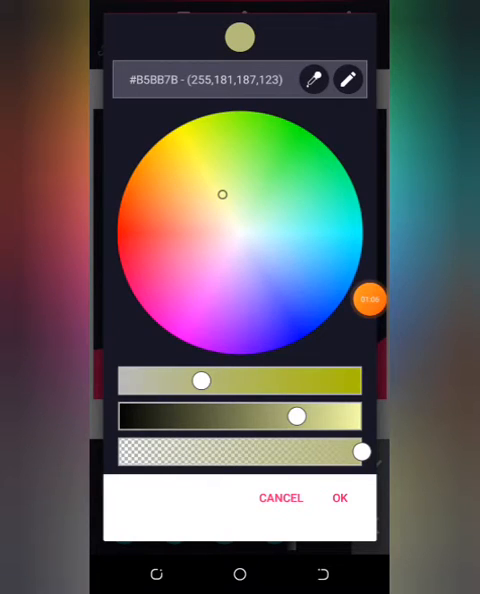
drag(367, 298, 292, 245)
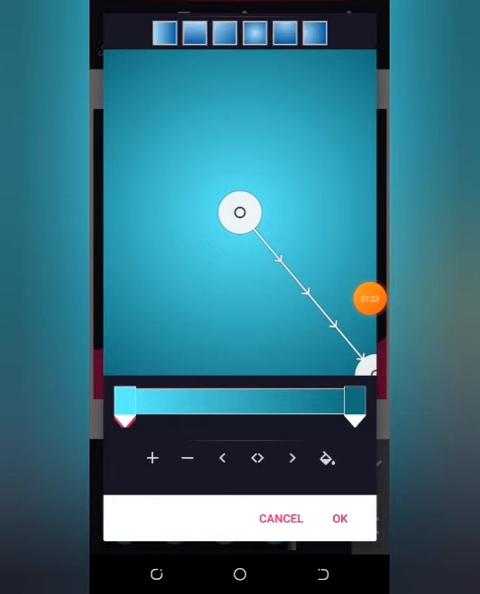
click(368, 299)
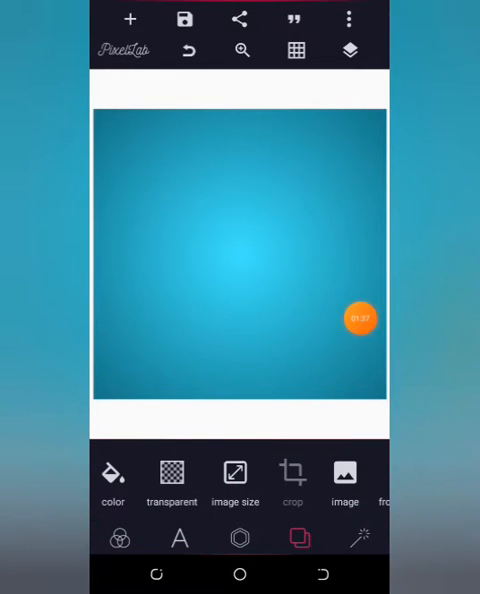
Import the man-with-laptop-on-beanbag cut-out photo onto the teal poster
click(358, 318)
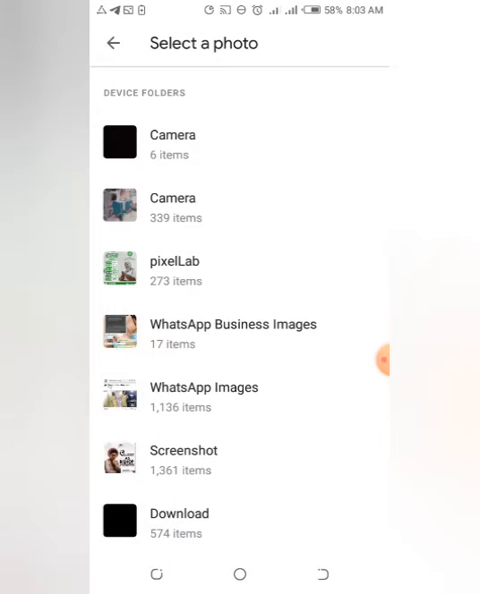
click(118, 205)
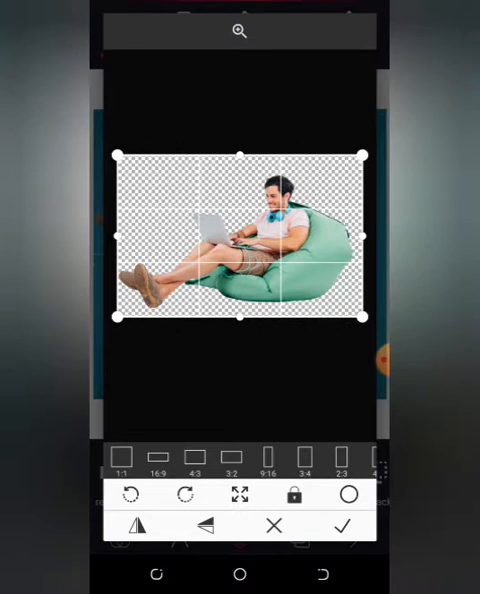
click(346, 527)
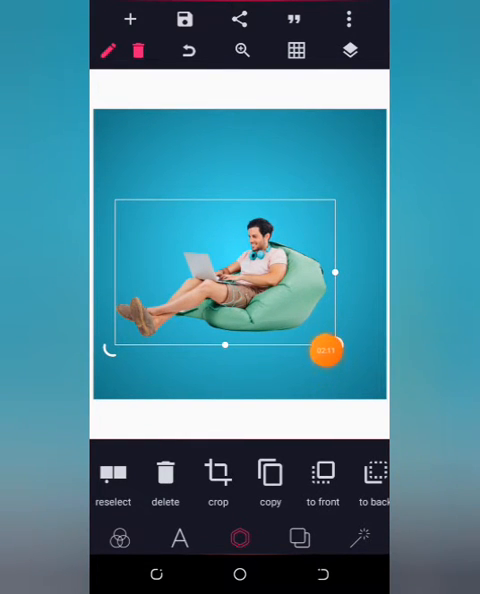
Enlarge the beanbag photo to fill most of the poster's lower half
click(326, 351)
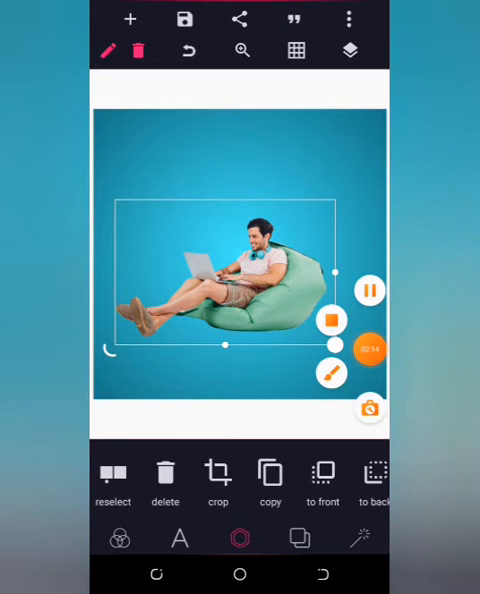
click(369, 290)
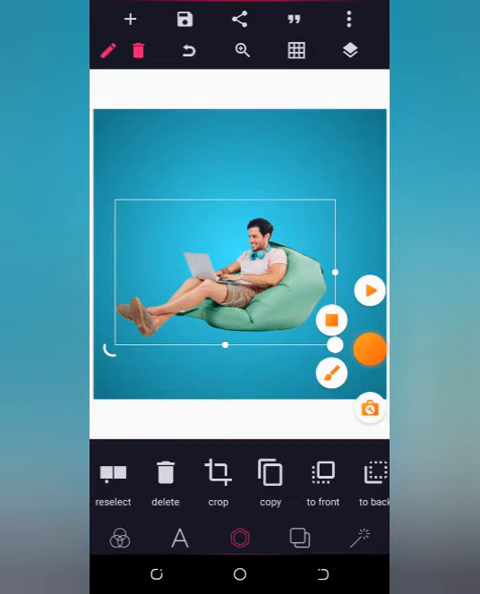
click(369, 290)
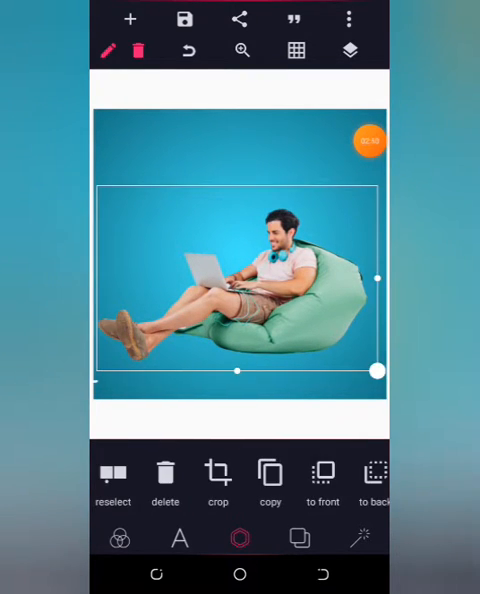
drag(377, 371, 360, 362)
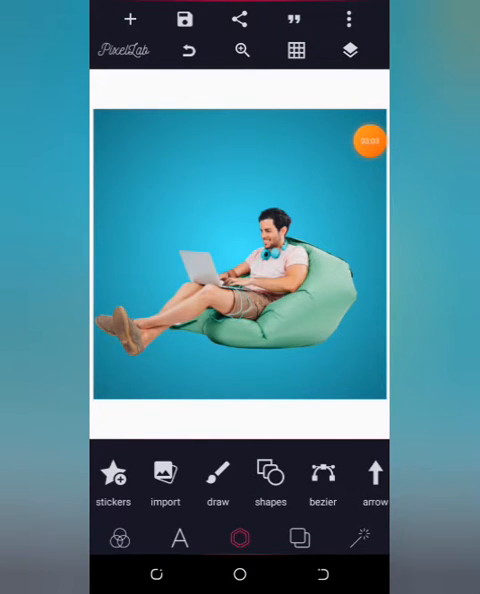
Import the soft shadow image from Photos onto the poster
click(369, 140)
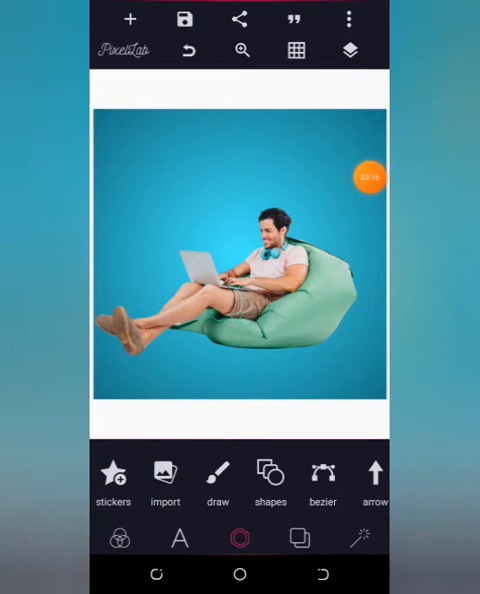
click(164, 474)
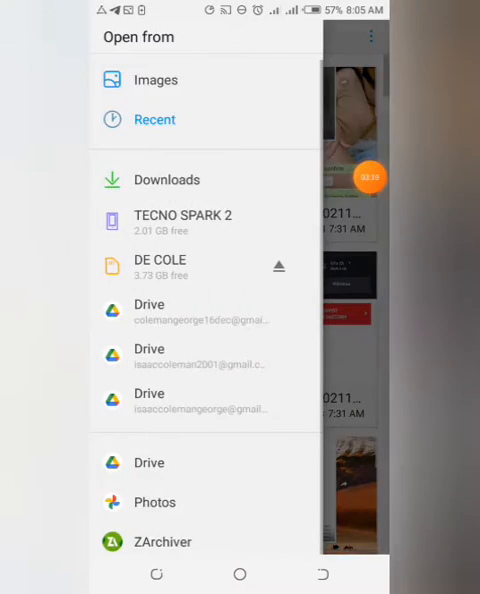
click(155, 80)
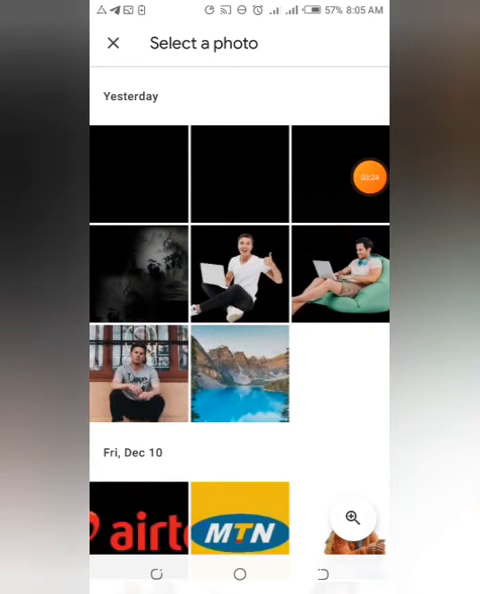
click(239, 173)
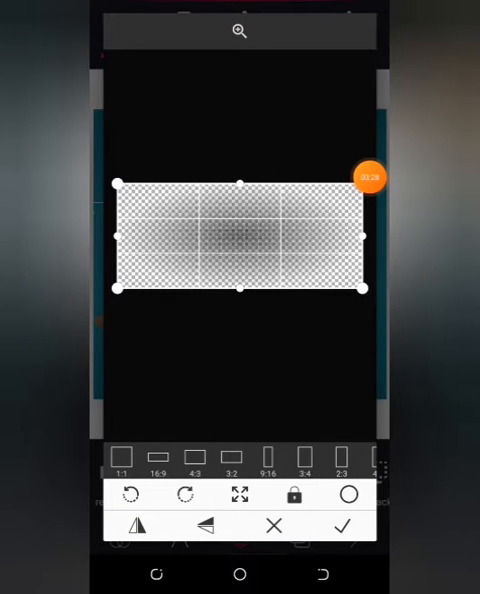
click(342, 525)
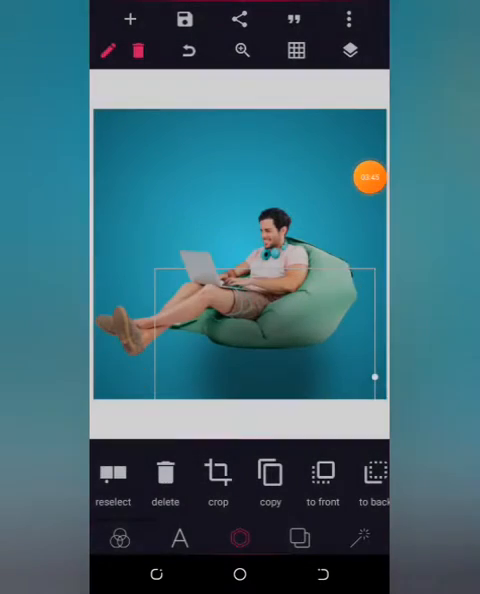
Widen, tilt and move the shadow beneath the beanbag
drag(375, 375, 315, 248)
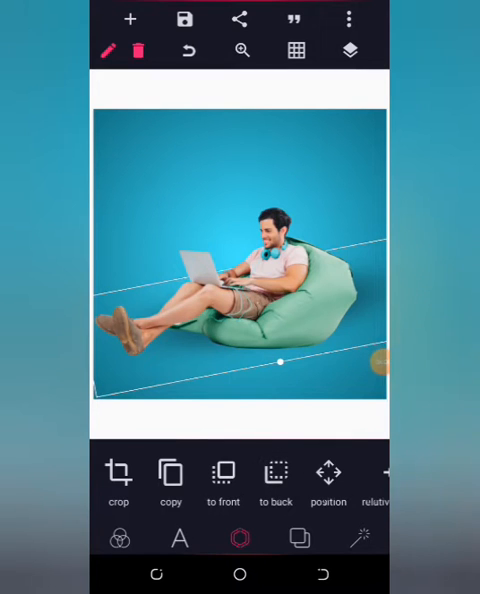
drag(279, 360, 301, 377)
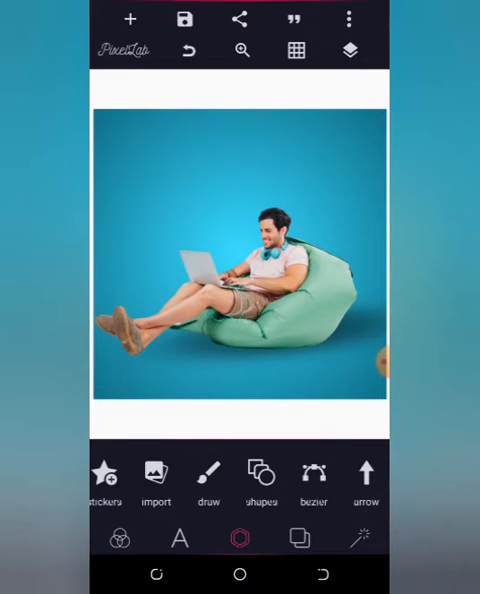
Select the shadow under the beanbag and duplicate it
click(240, 260)
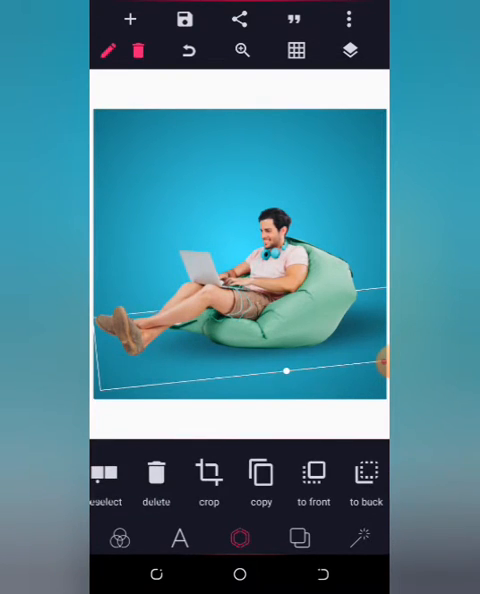
click(261, 475)
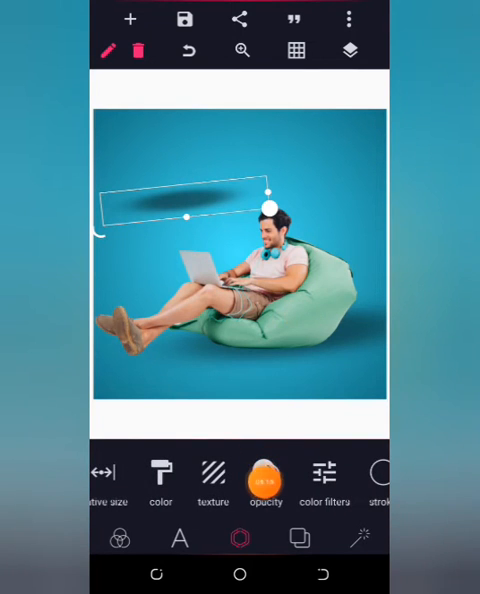
Fade the shadow copy to 45% opacity and place it under the man's legs
click(266, 479)
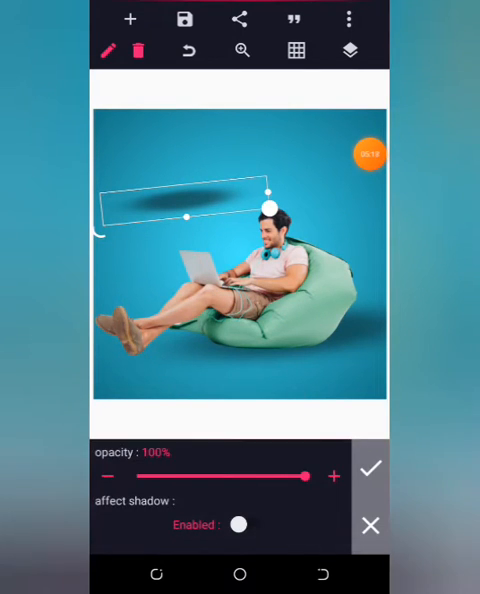
drag(305, 477, 277, 477)
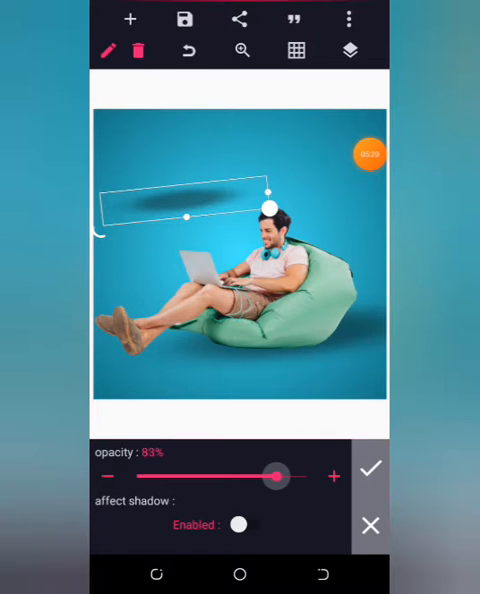
drag(278, 476, 247, 476)
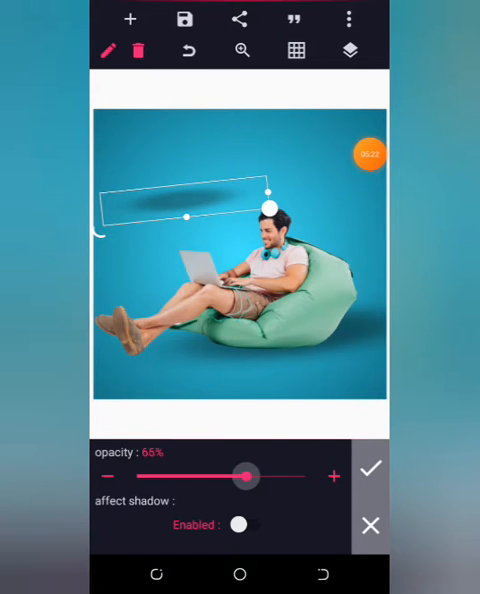
drag(247, 476, 233, 476)
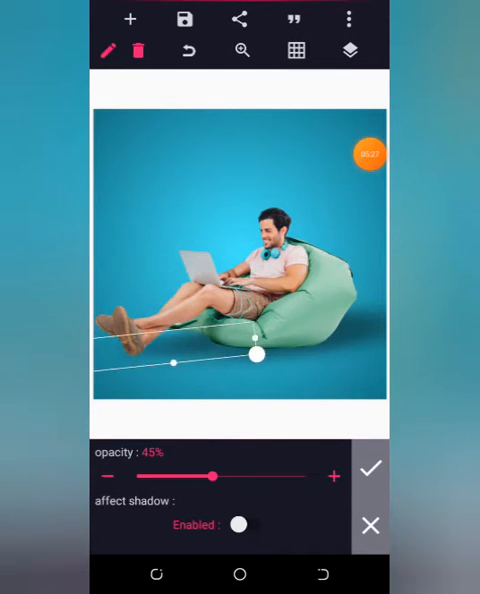
drag(258, 356, 215, 368)
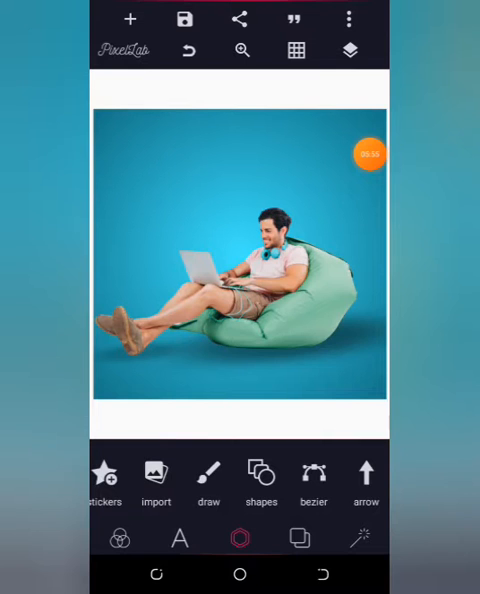
click(240, 260)
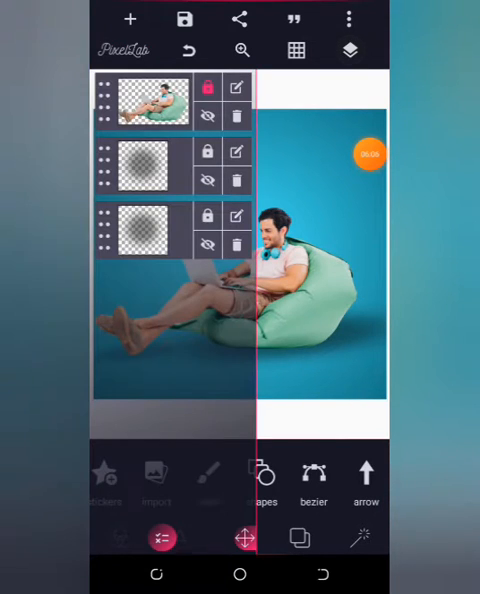
Add a text element reading 'want to invest' at the top of the poster
click(349, 50)
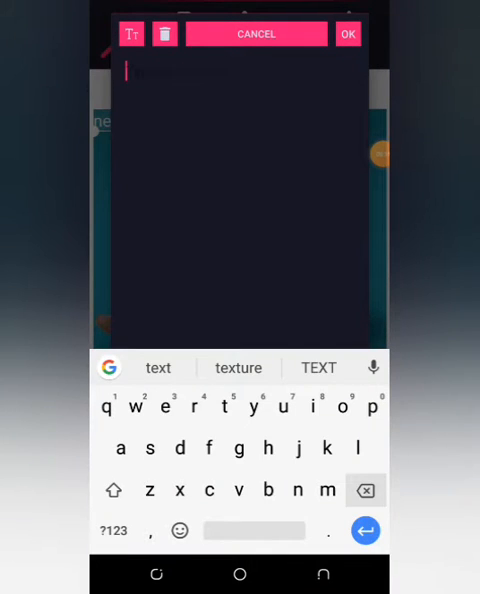
text(want to)
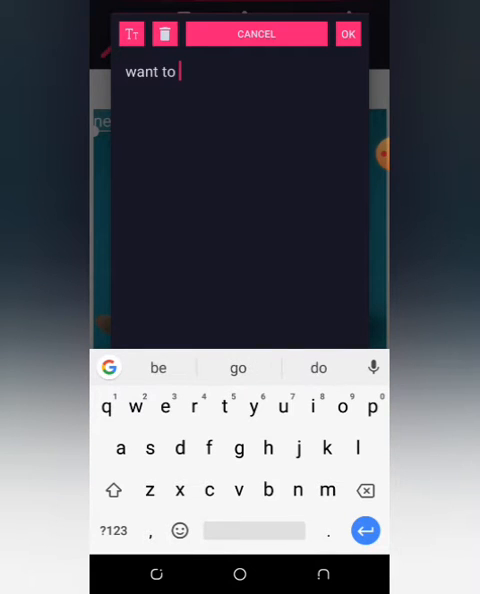
text(invest)
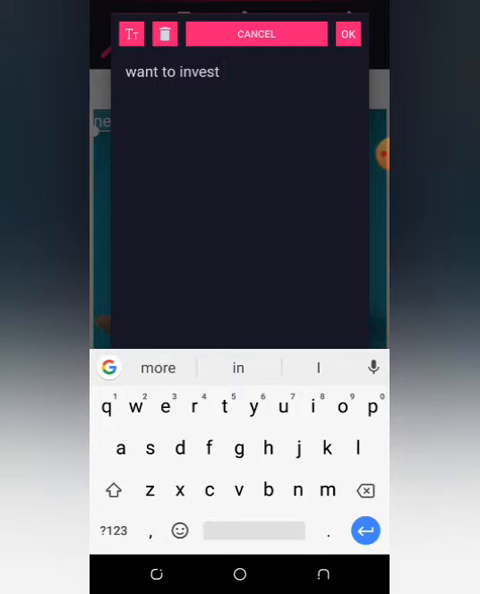
click(347, 33)
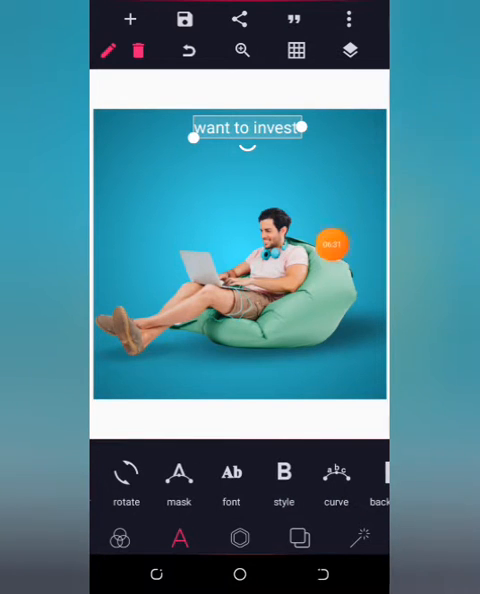
Browse My Fonts for a slanted handwritten script font for 'want to invest'
drag(333, 243, 370, 168)
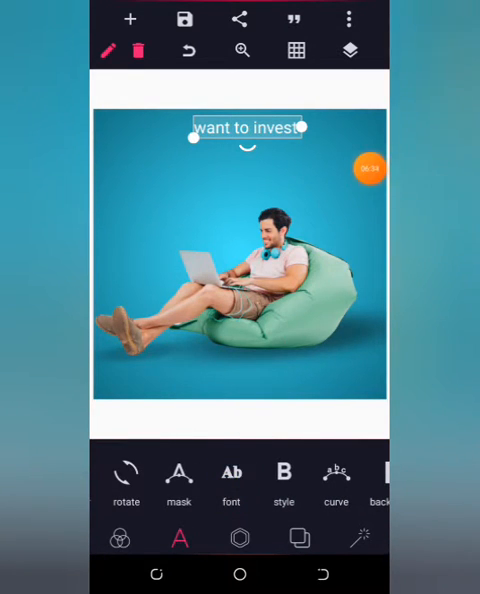
click(230, 474)
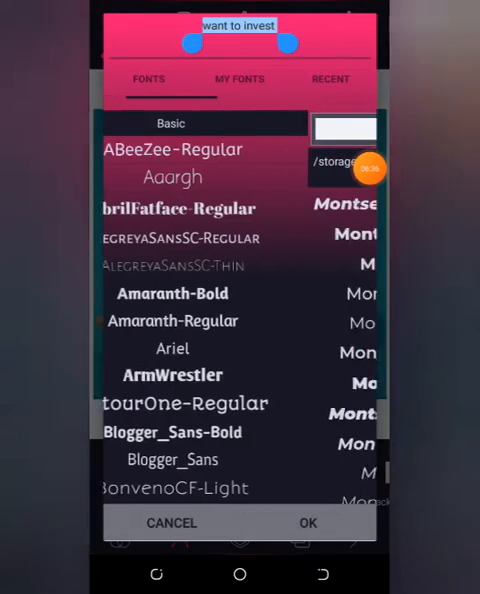
click(239, 79)
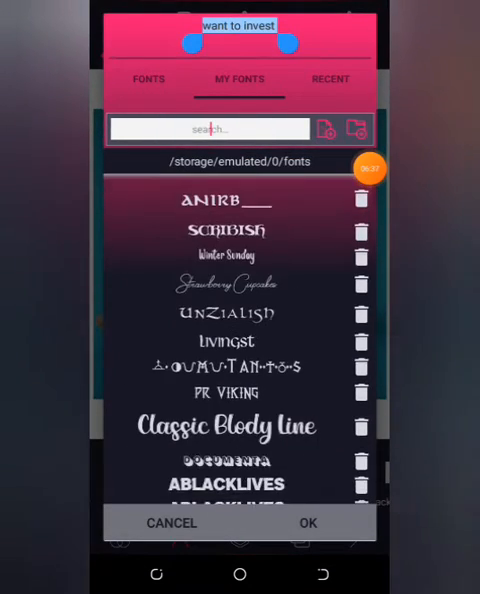
scroll(down, 3)
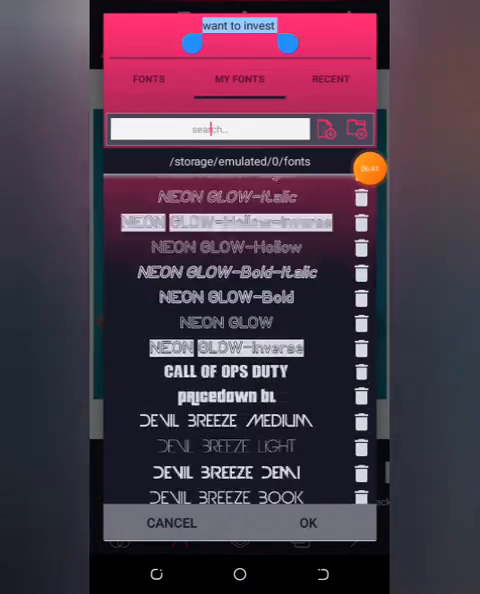
scroll(down, 3)
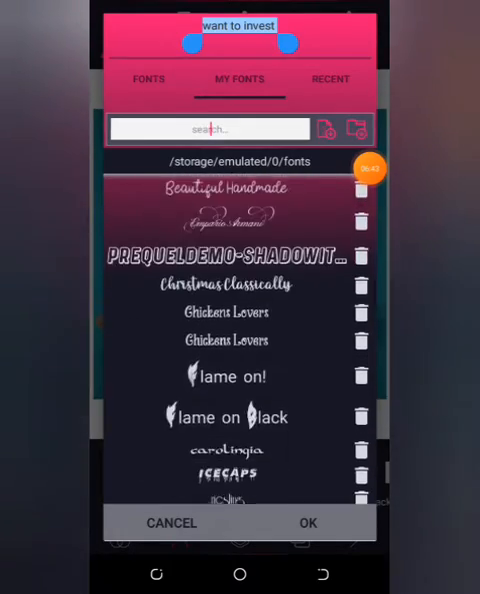
scroll(down, 3)
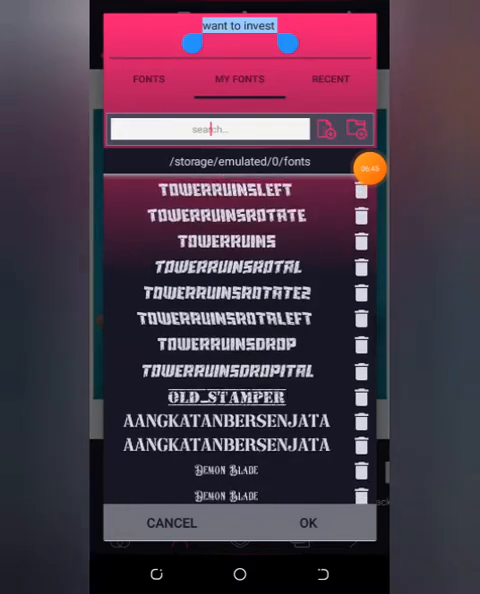
scroll(down, 3)
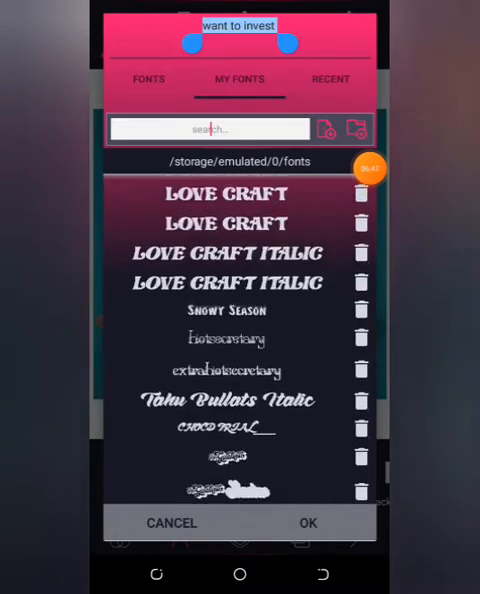
scroll(down, 3)
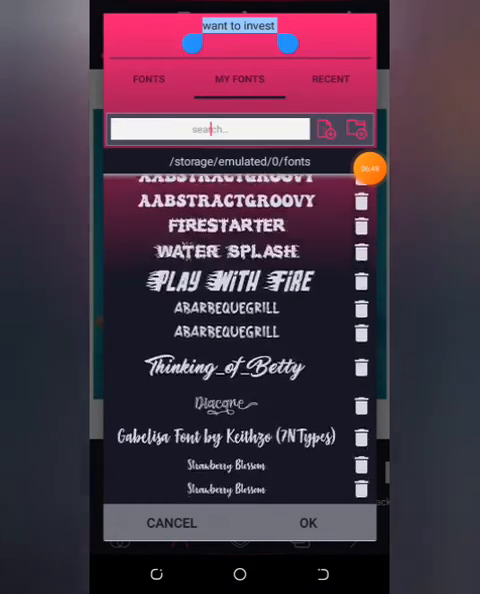
scroll(down, 3)
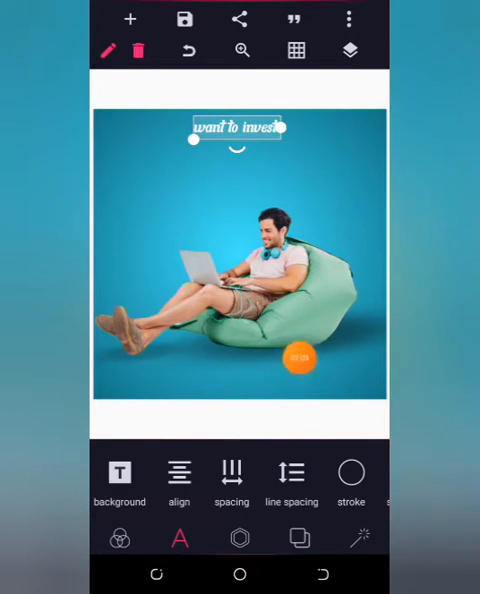
Widen the letter spacing of 'want to invest' and reduce its text size to 34
drag(298, 360, 370, 178)
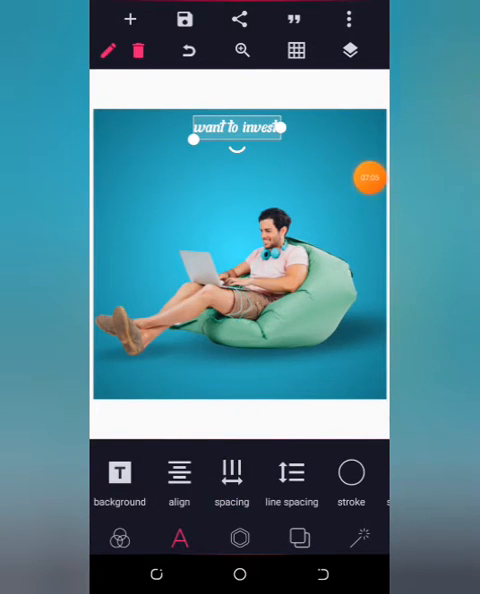
click(232, 476)
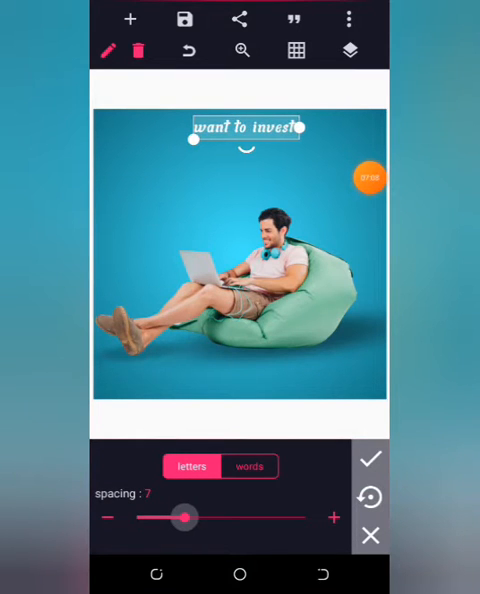
drag(183, 518, 197, 518)
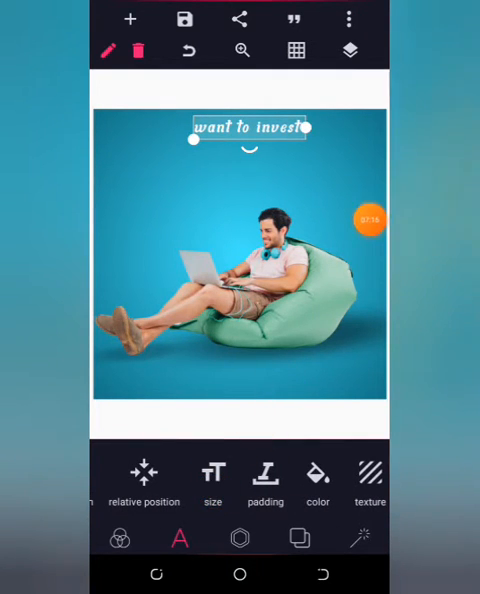
click(213, 474)
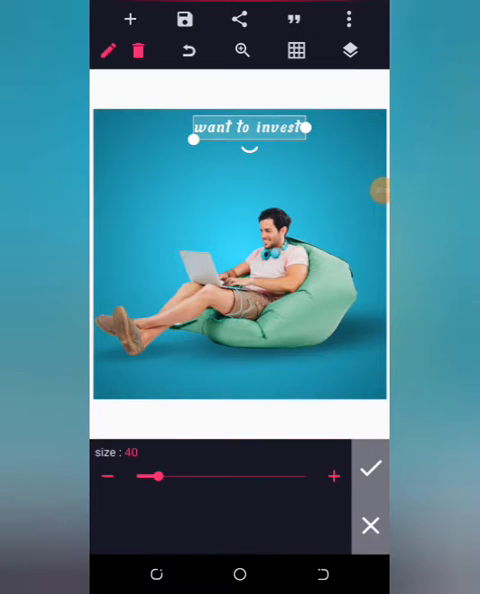
click(107, 475)
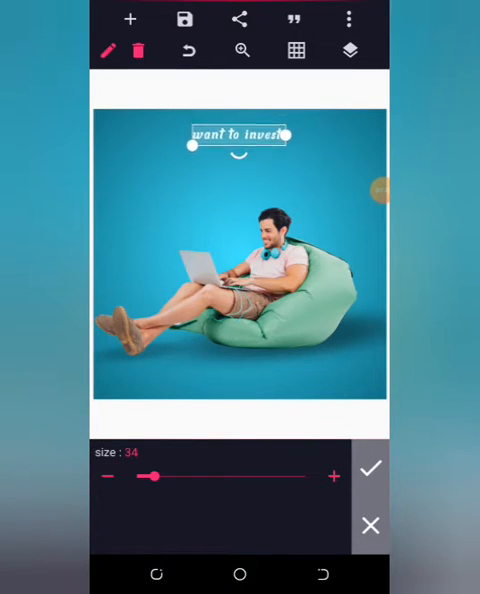
click(371, 468)
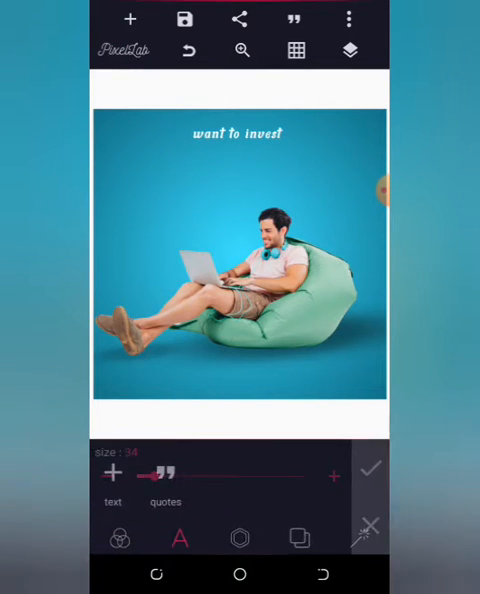
click(238, 133)
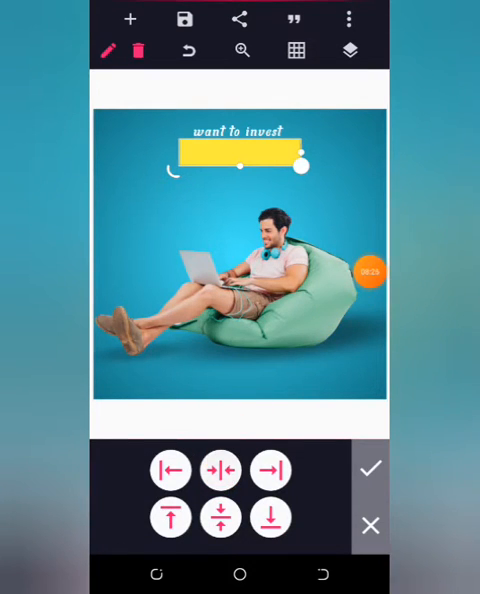
click(371, 468)
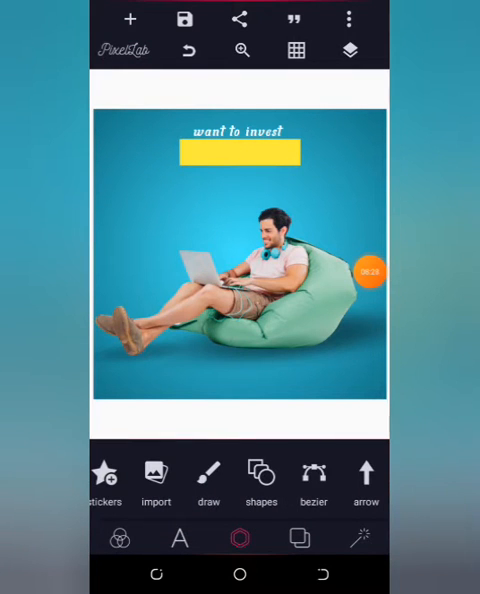
click(240, 130)
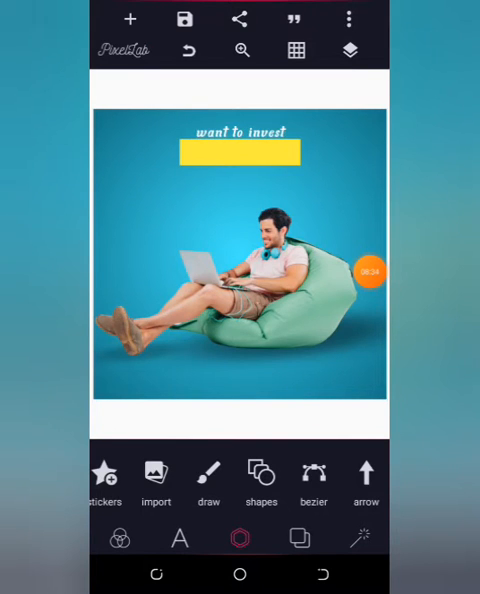
click(239, 131)
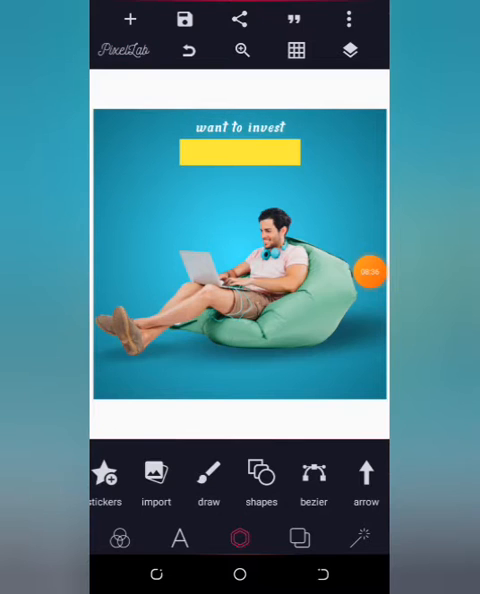
Add a new text layer reading 'IN CRYPTO' over the yellow box
click(240, 126)
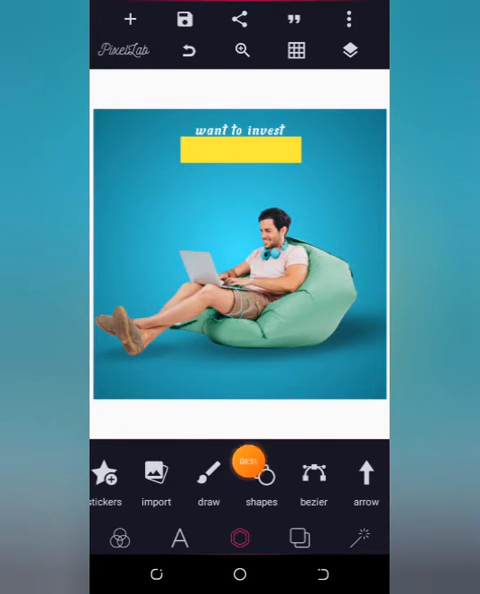
click(180, 538)
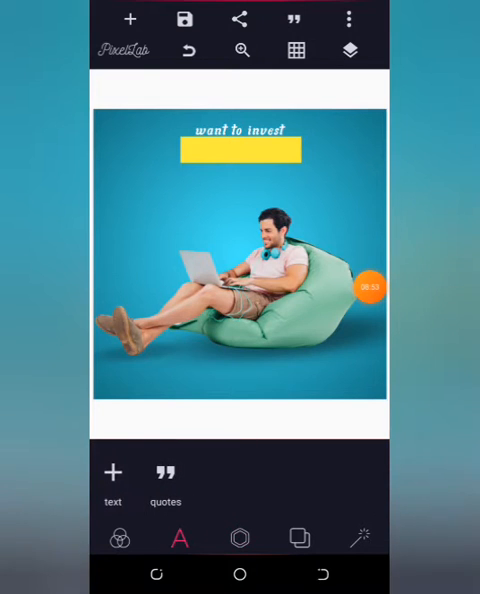
click(112, 471)
text(IN)
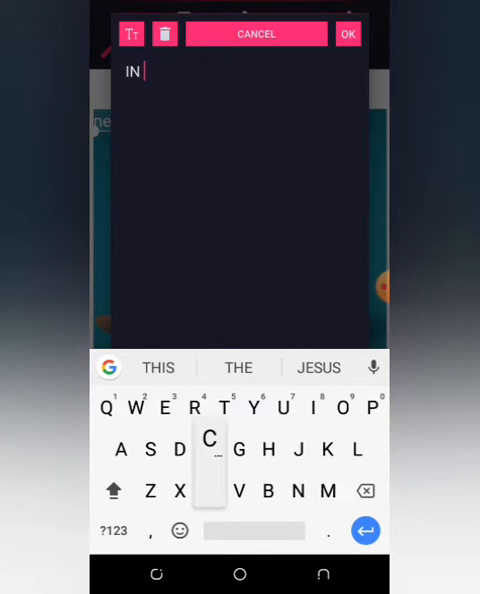
text(CRYPTO)
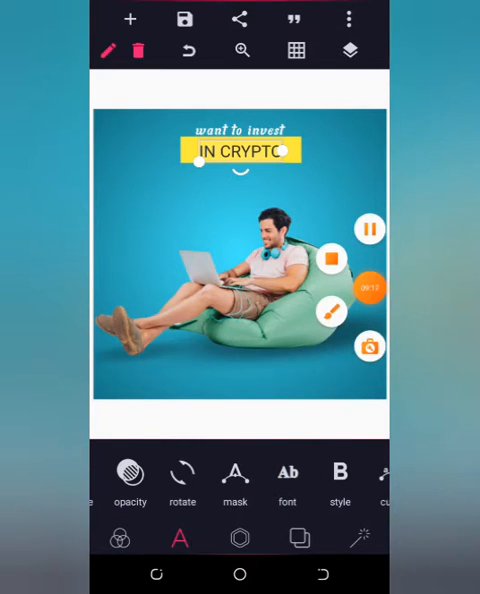
Set IN CRYPTO in a bold Montserrat font from My Fonts
click(288, 480)
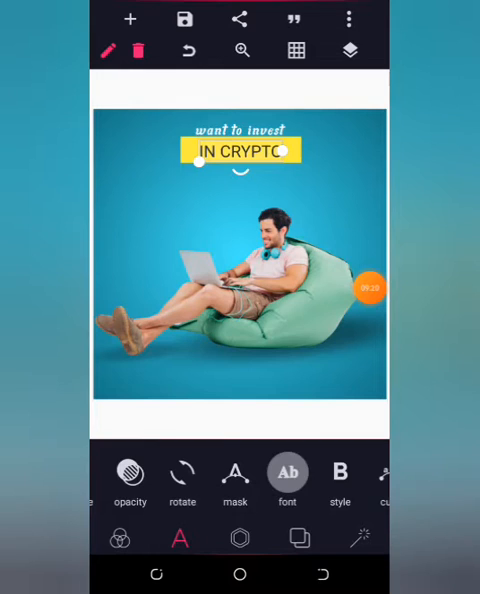
click(287, 472)
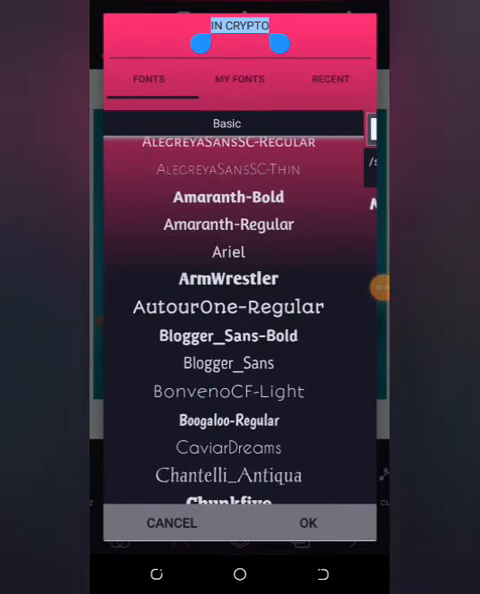
click(239, 79)
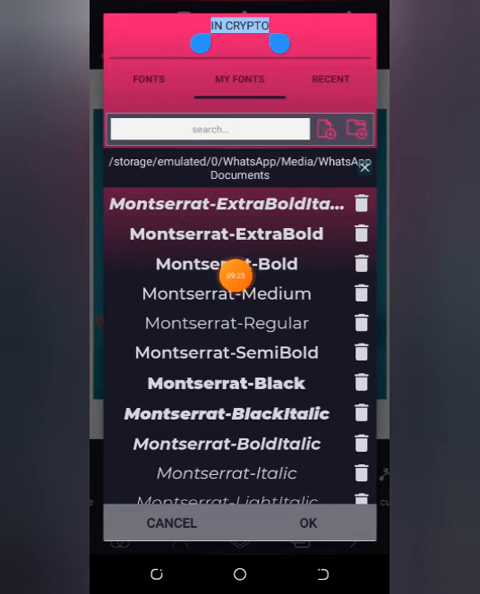
click(223, 234)
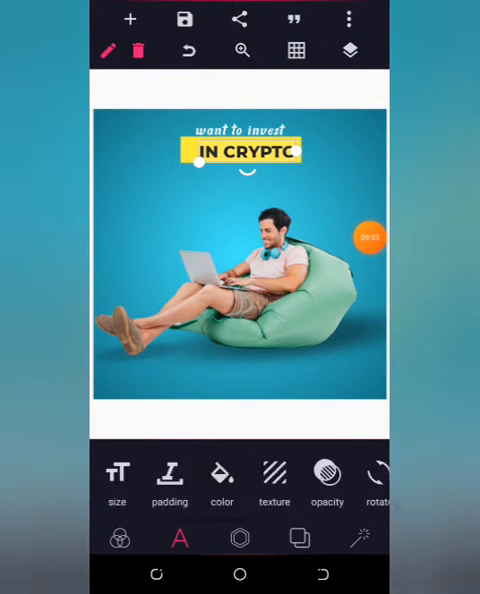
scroll(left, 3)
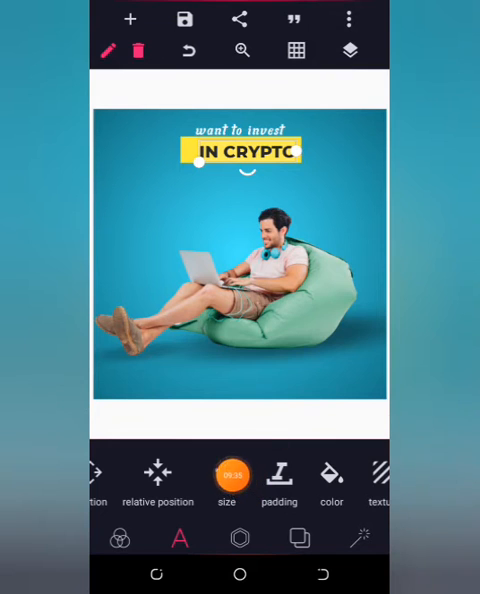
Enlarge IN CRYPTO to size 52 and nudge it in 1px steps to centre on the box
click(230, 476)
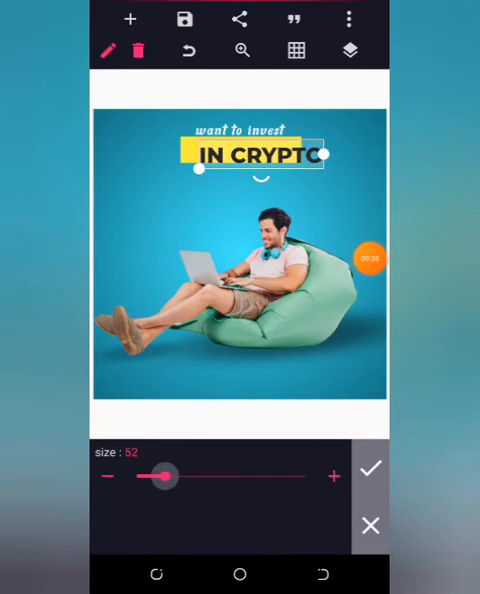
drag(163, 477, 172, 477)
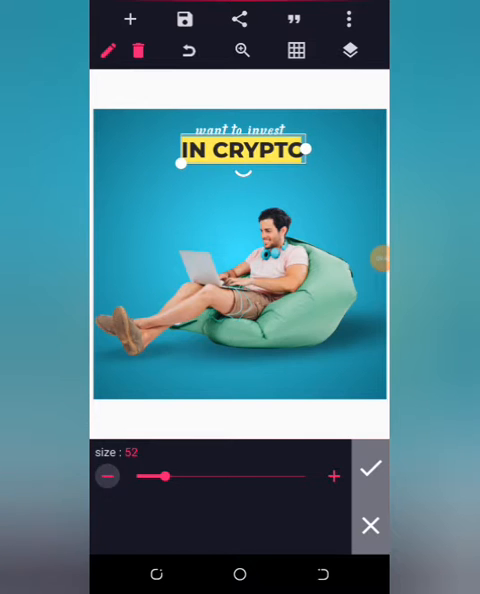
drag(160, 479, 152, 479)
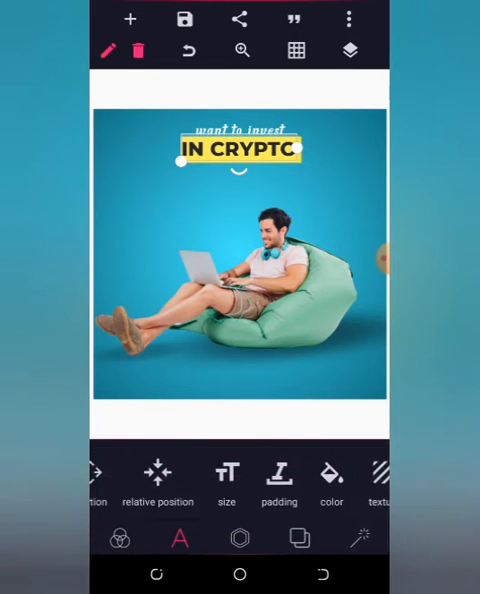
scroll(left, 3)
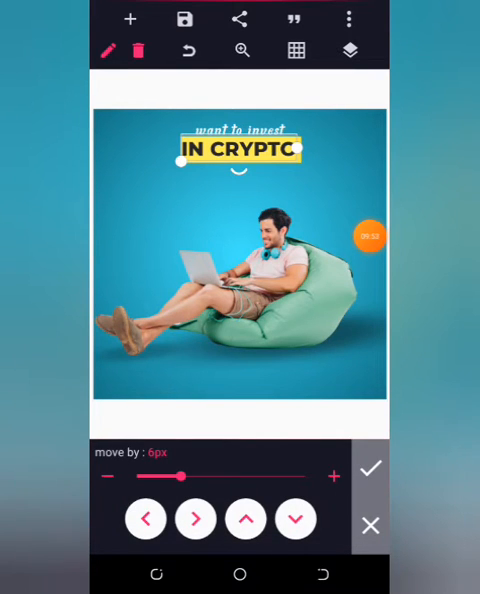
drag(185, 476, 140, 476)
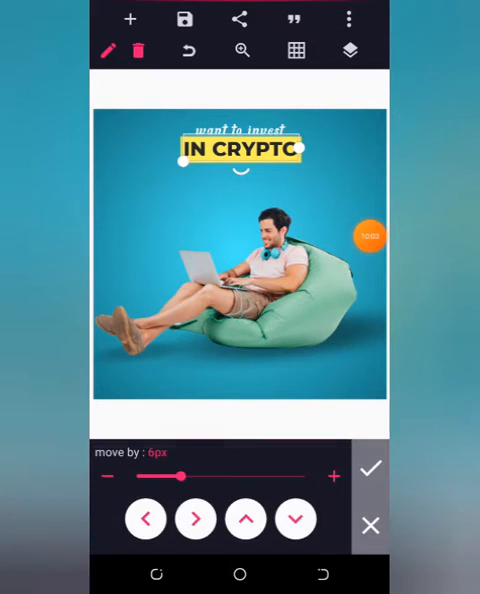
drag(185, 474, 138, 474)
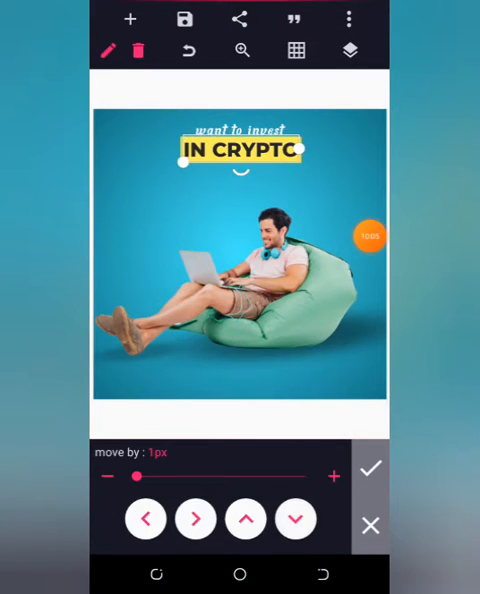
click(370, 467)
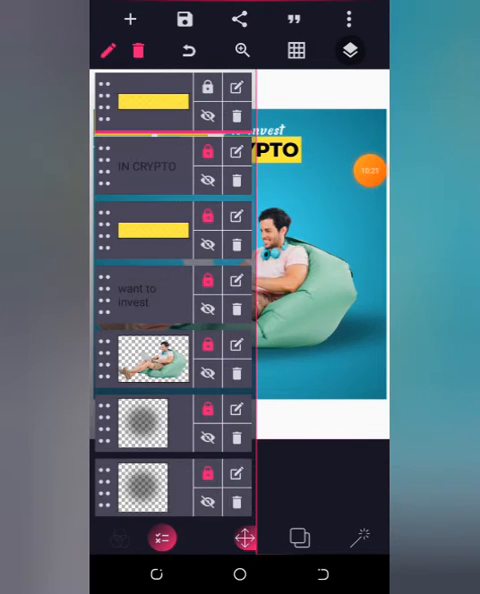
Close the layers list and make the new rectangle black
click(349, 49)
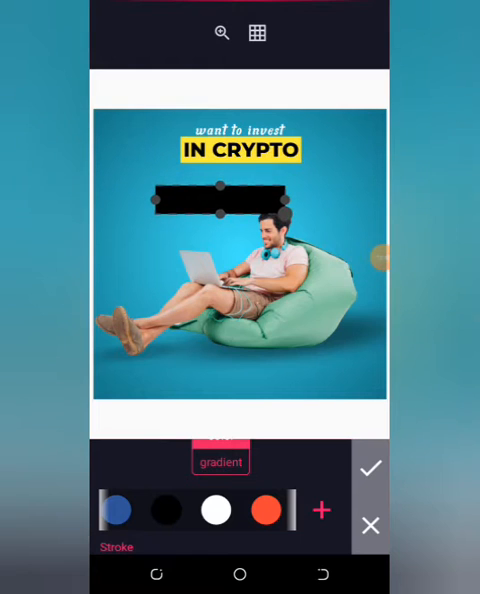
click(370, 468)
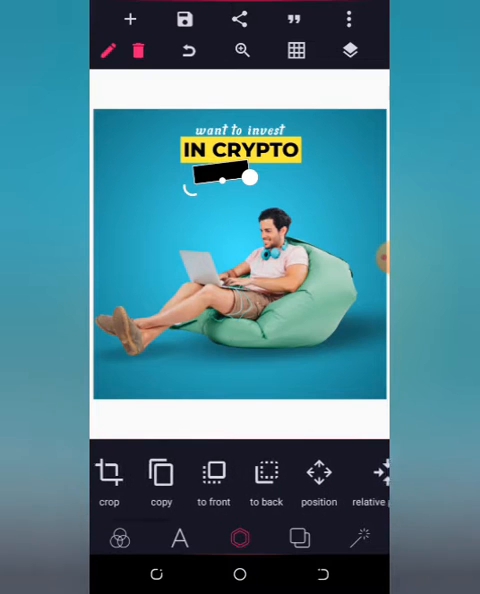
Nudge the black rectangle upward so it sits centred just under IN CRYPTO
click(318, 474)
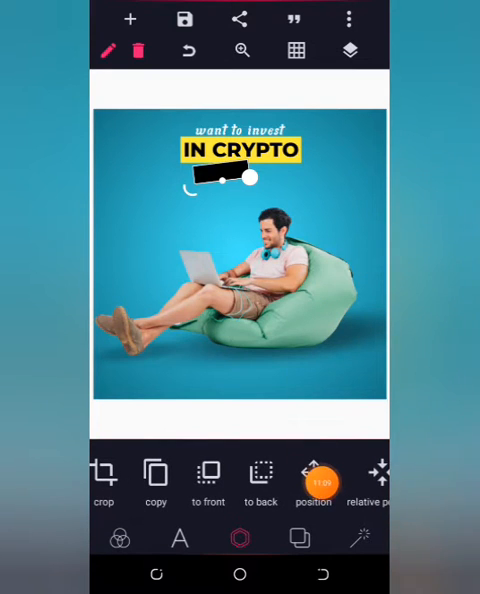
click(313, 482)
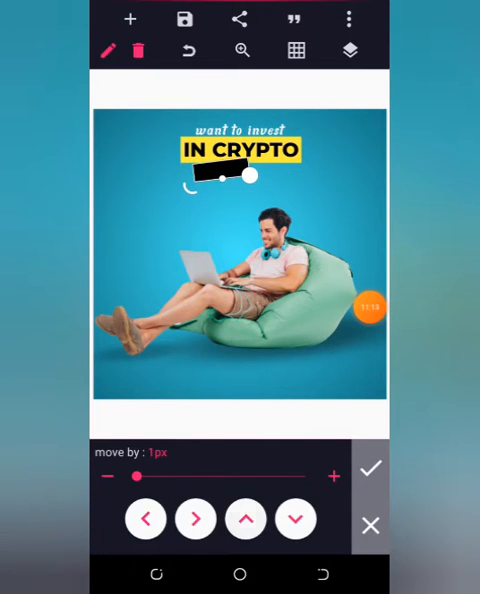
click(196, 518)
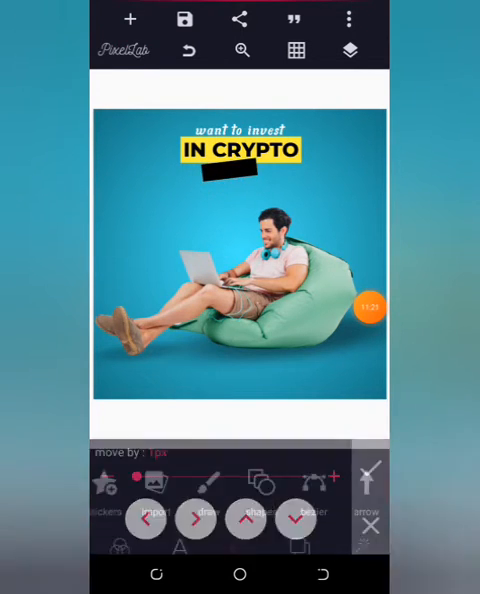
click(349, 50)
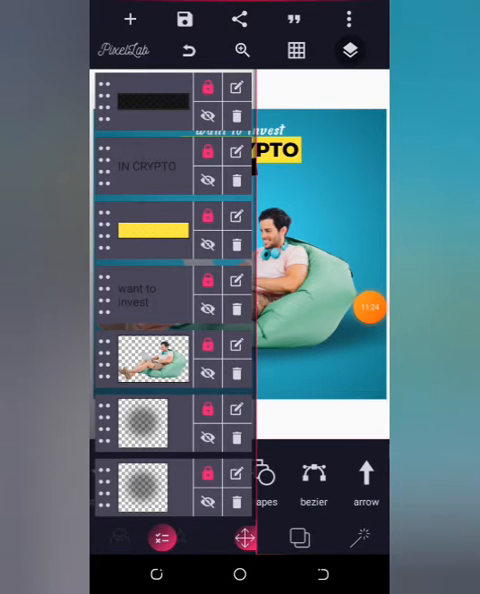
click(349, 49)
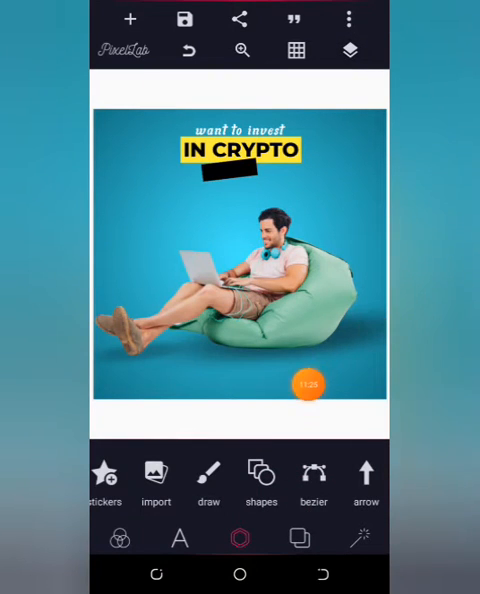
click(180, 538)
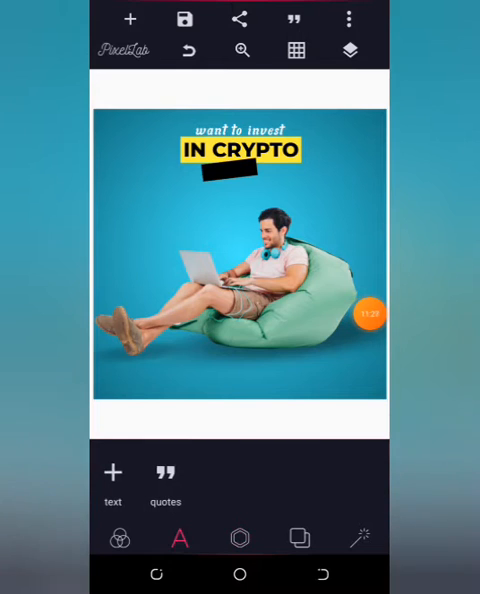
Add 'Ask me' text and drag it onto the black bar under IN CRYPTO
click(112, 472)
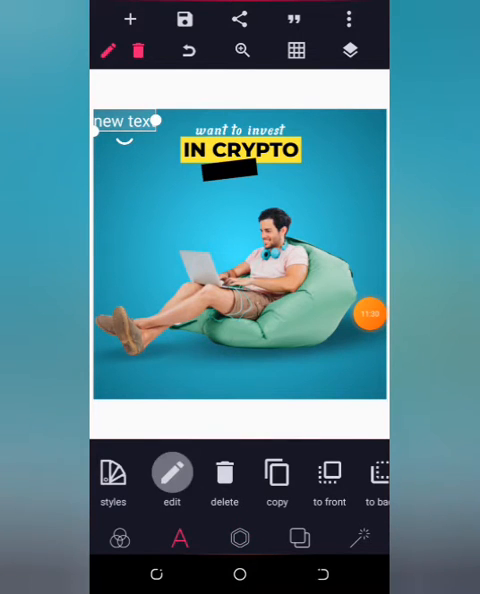
click(172, 474)
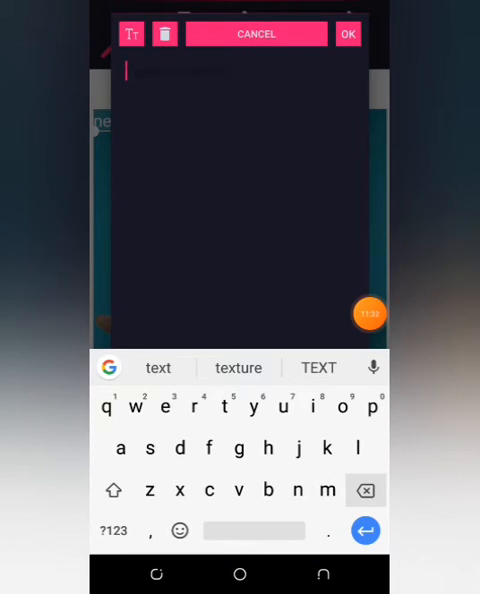
text(Ask me)
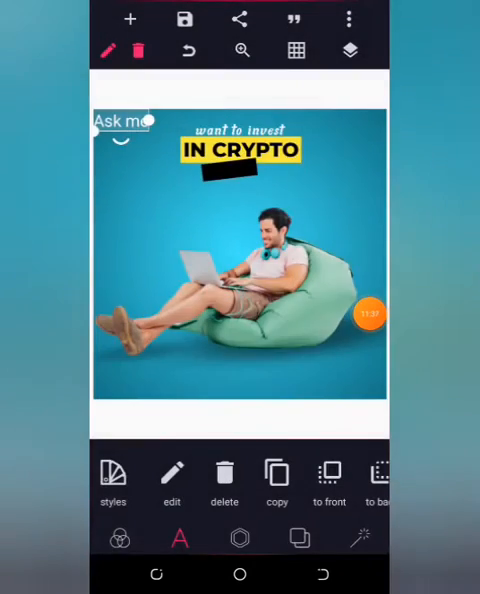
drag(120, 121, 237, 172)
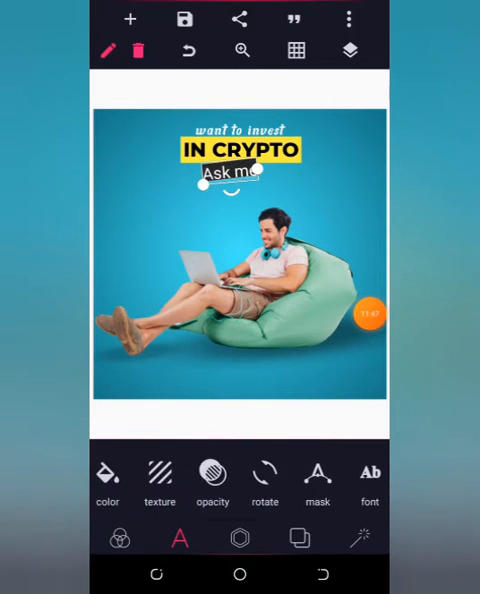
Rotate the 'Ask me' text to an angle of about -9 degrees
click(265, 473)
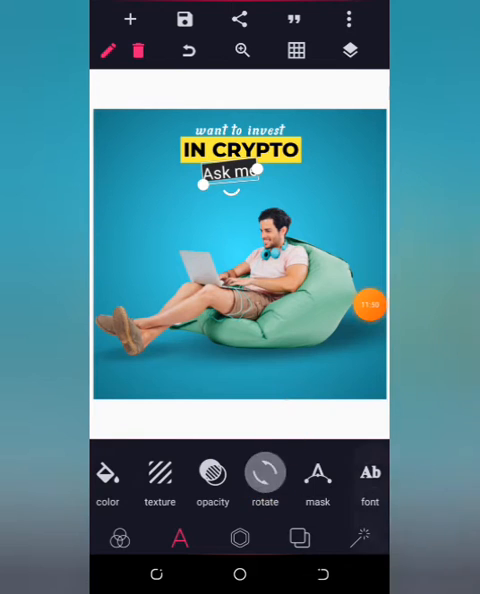
click(264, 473)
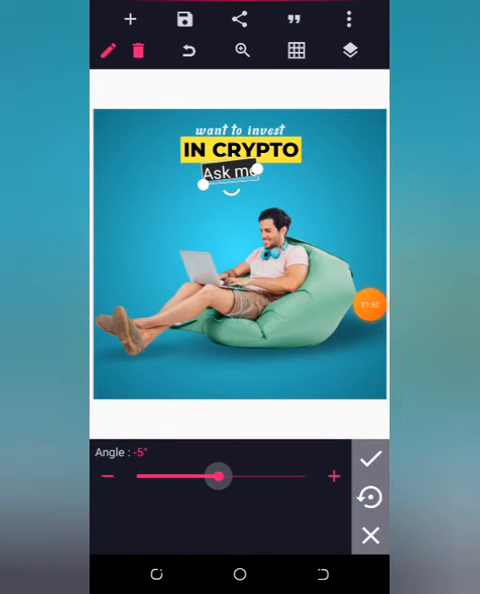
drag(217, 476, 227, 476)
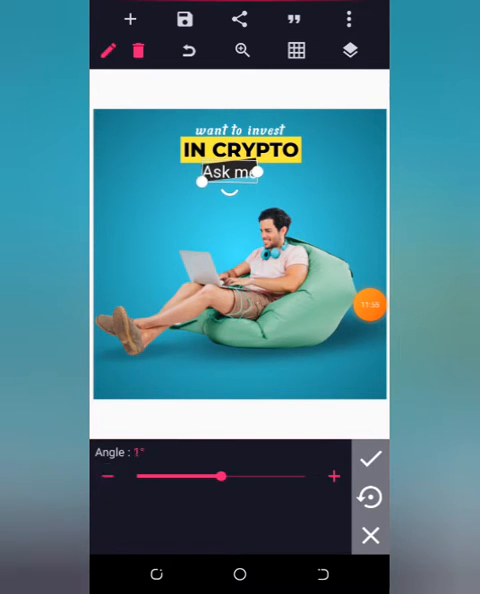
drag(225, 477, 215, 477)
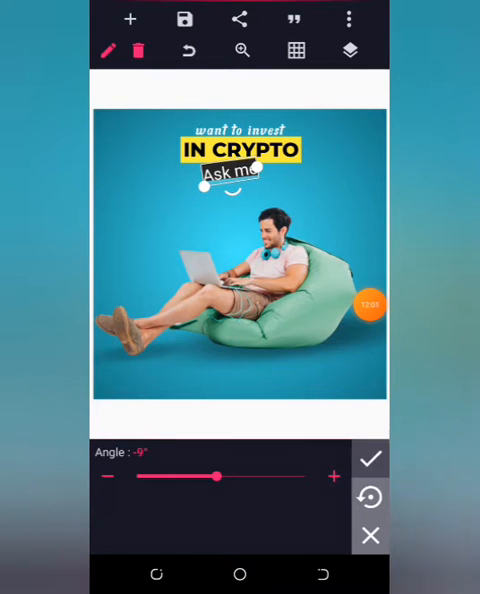
click(370, 457)
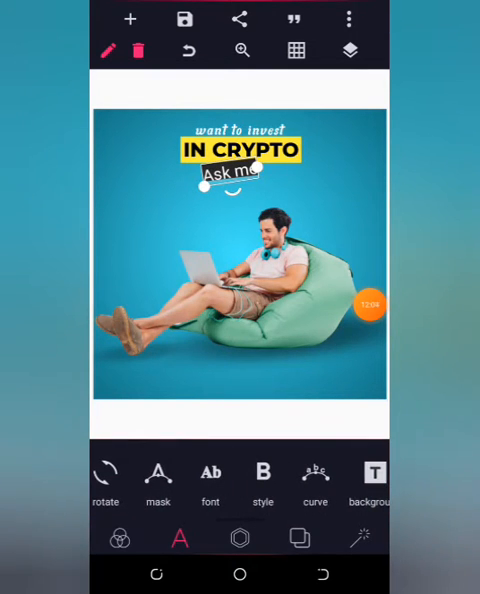
Apply a bolder Montserrat weight from My Fonts to 'Ask me'
click(210, 474)
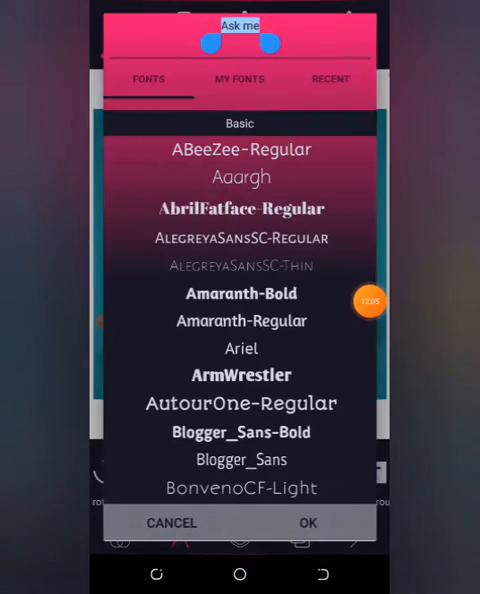
click(240, 79)
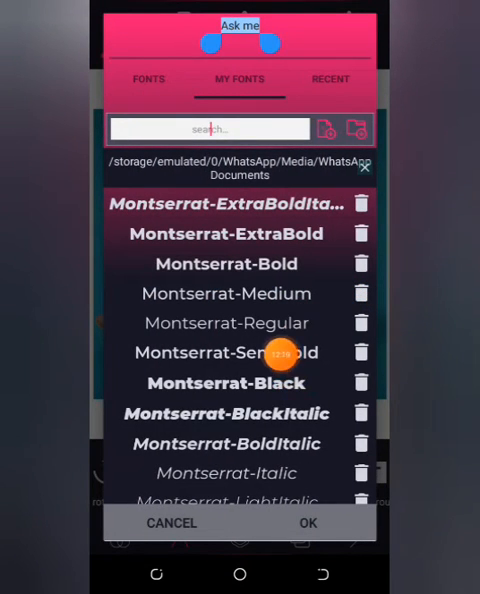
click(307, 523)
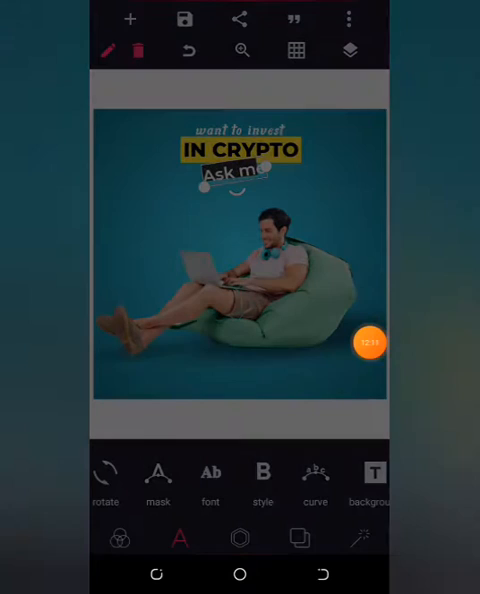
scroll(left, 3)
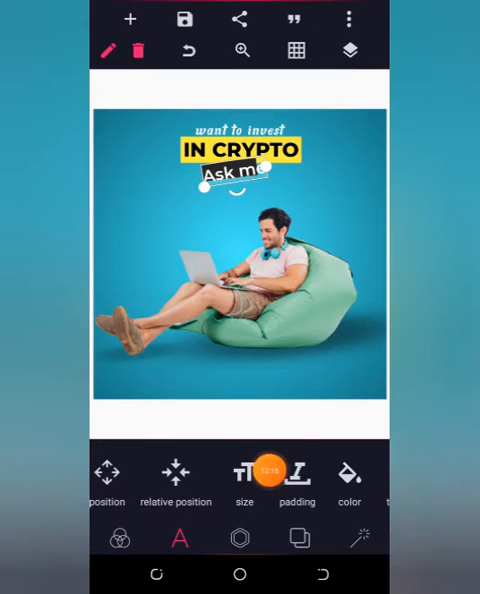
Shrink 'Ask me' to size 30, adjust its letter spacing and nudge it onto the bar
click(240, 475)
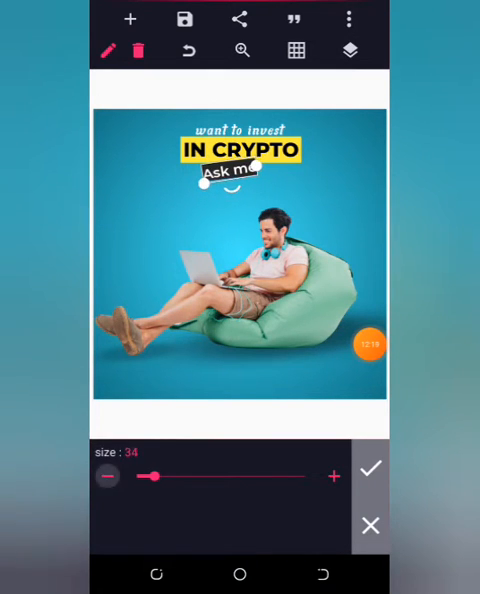
drag(155, 479, 145, 479)
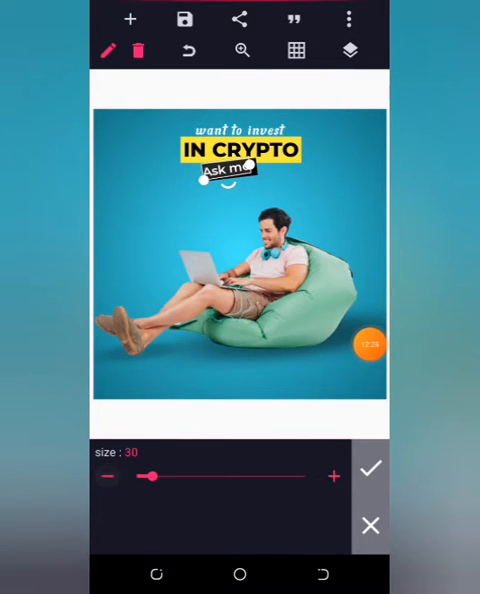
click(370, 467)
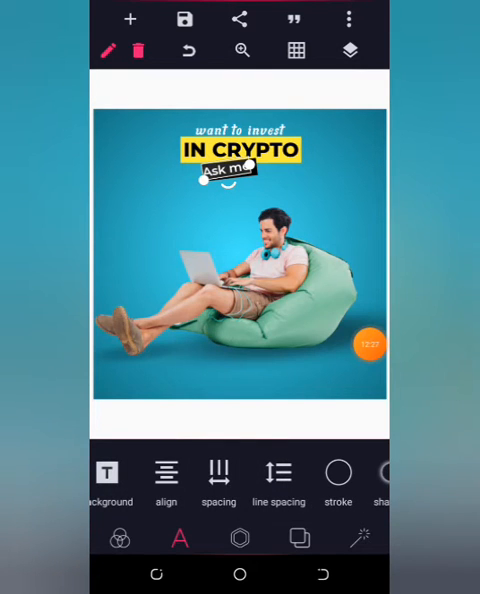
click(219, 473)
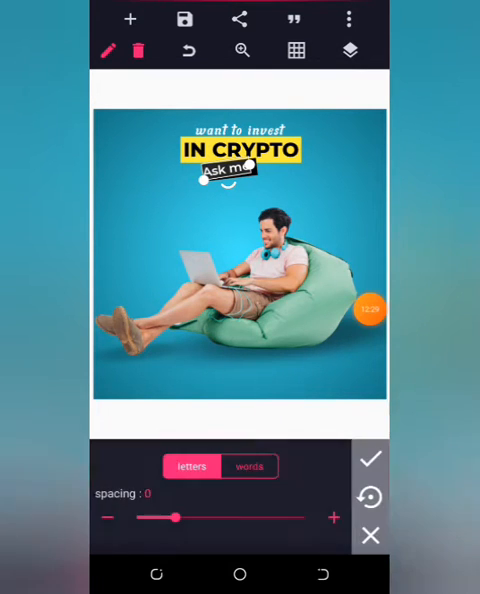
drag(172, 518, 185, 518)
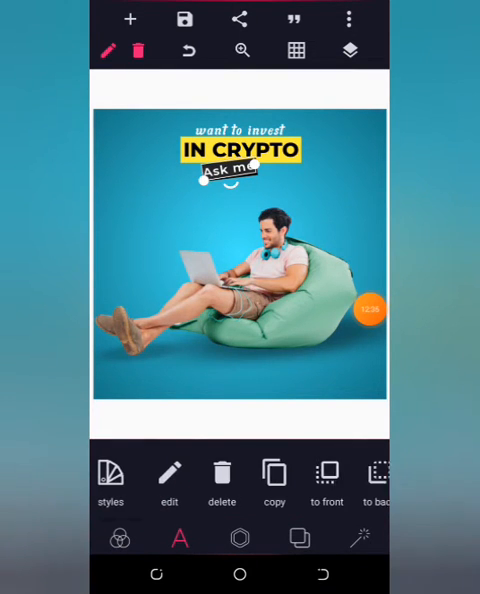
click(180, 539)
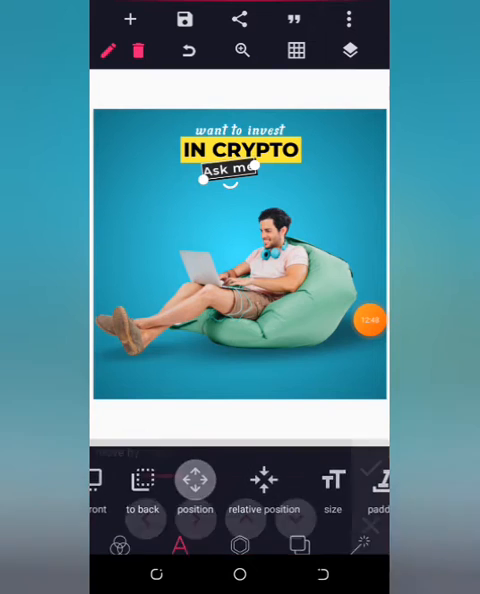
click(194, 483)
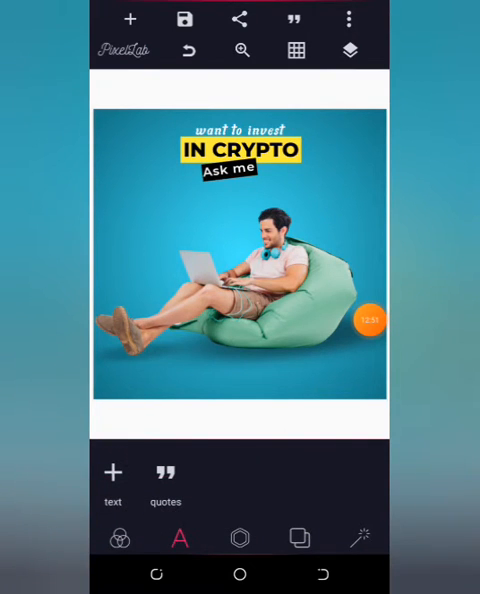
Add a rectangle shape to place beneath the 'Ask me' bar
click(369, 321)
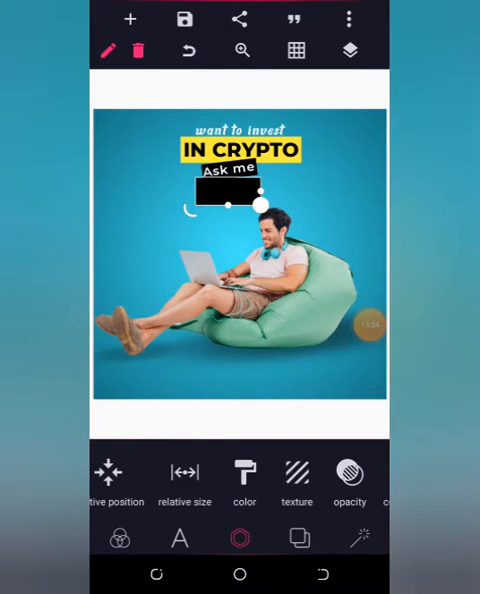
Fill the rectangle beneath 'Ask me' with white and nudge it into place
click(244, 473)
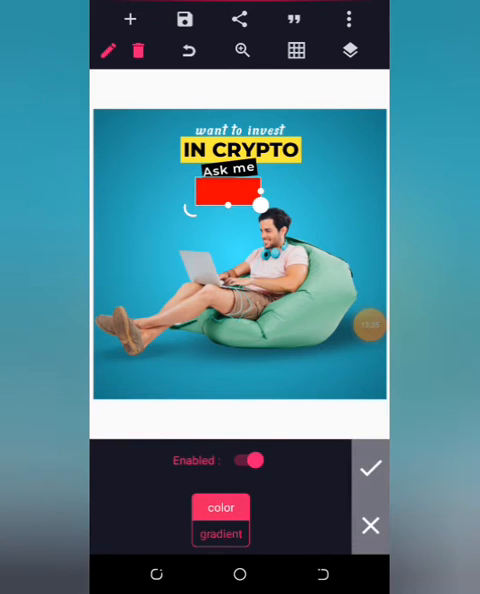
click(219, 507)
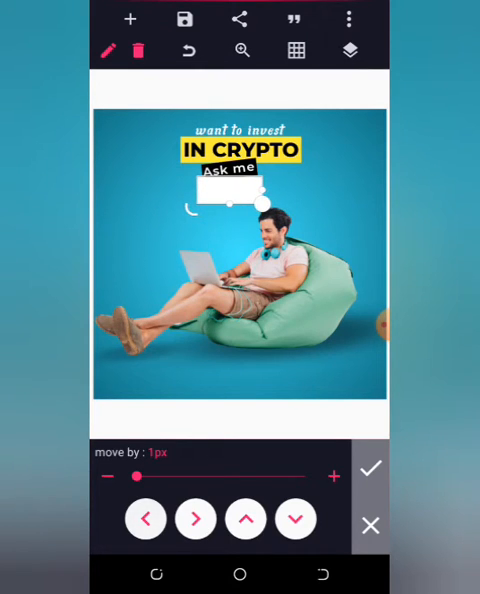
click(245, 518)
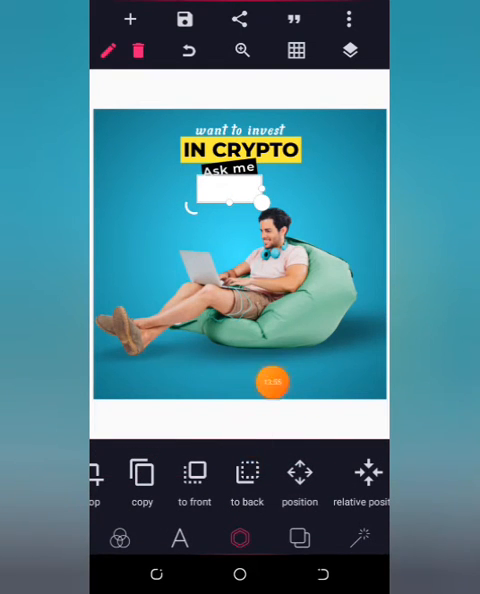
drag(273, 383, 371, 301)
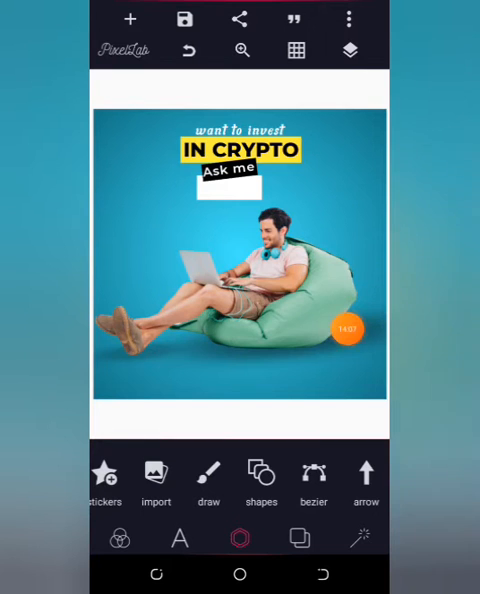
Add a new text layer and begin typing 'HO' in the editor
click(179, 540)
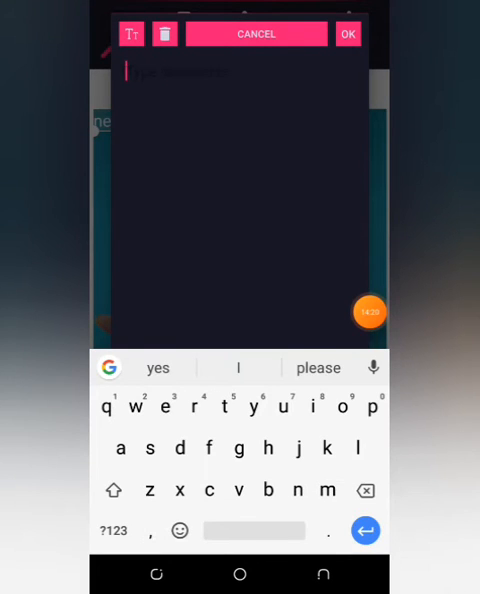
text(HO)
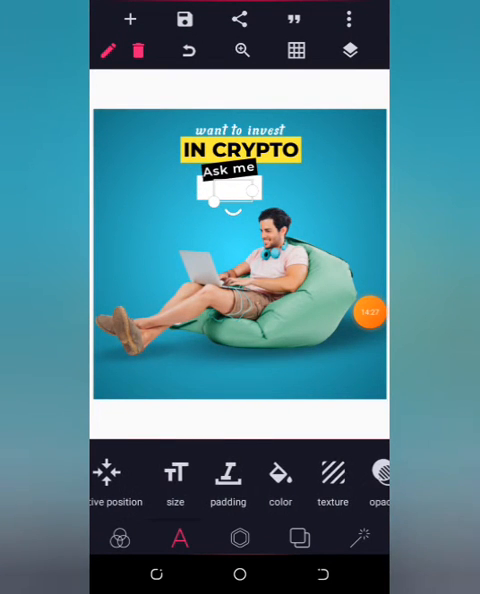
Style the HOW text black in Montserrat-Bold on its white box
click(280, 475)
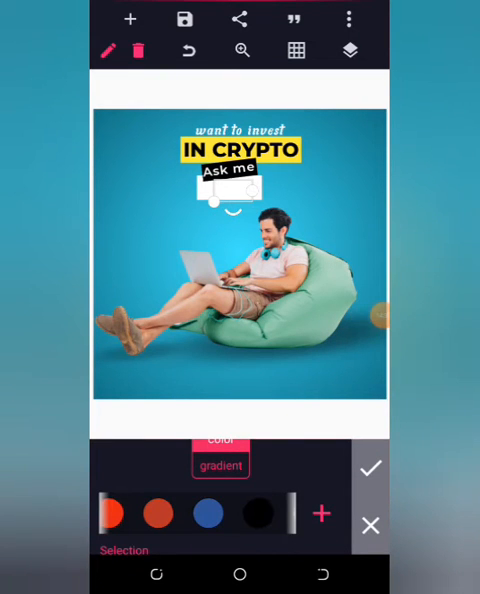
click(372, 467)
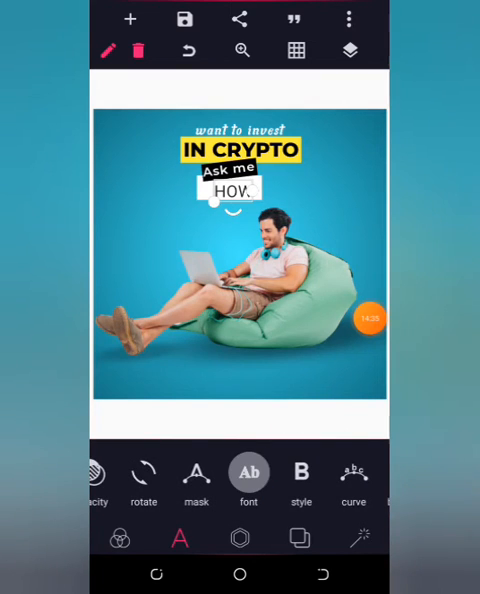
click(248, 475)
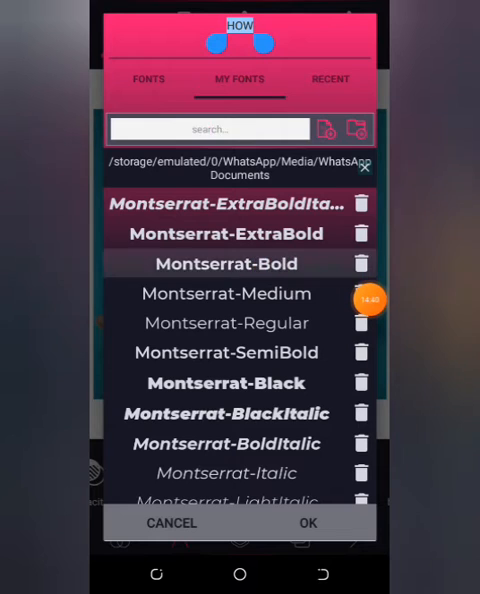
click(308, 523)
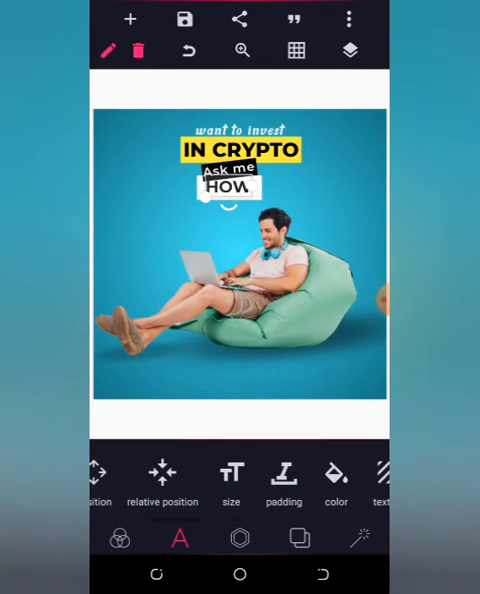
click(232, 480)
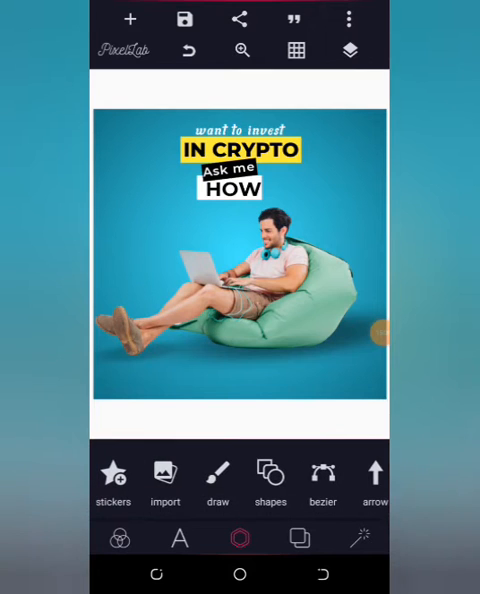
Add a new '?' text item to the poster
click(228, 183)
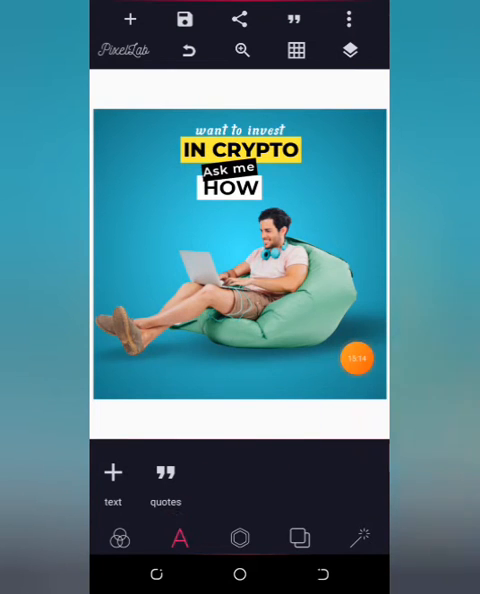
click(111, 472)
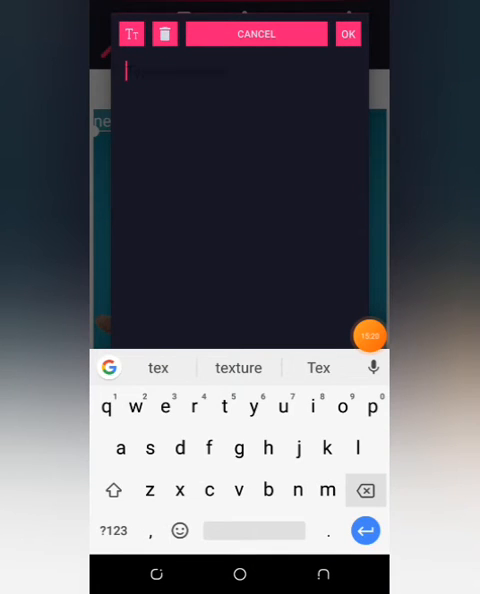
click(114, 518)
text(?)
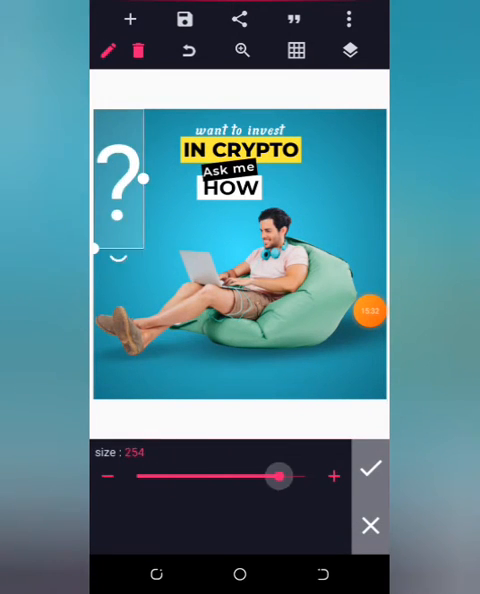
Resize the question mark to about 161 and place it beside HOW
drag(278, 476, 305, 476)
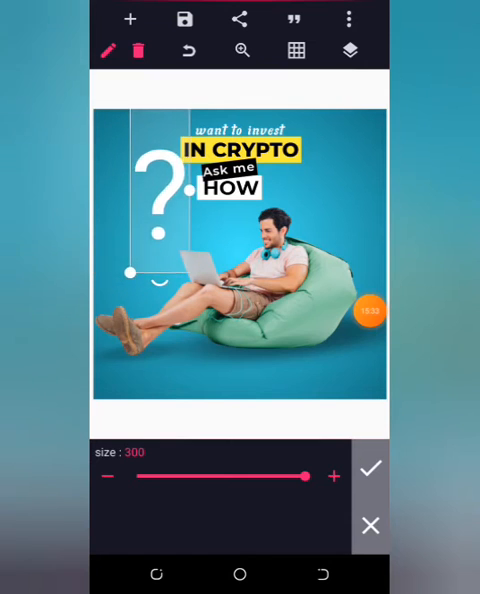
drag(303, 476, 256, 476)
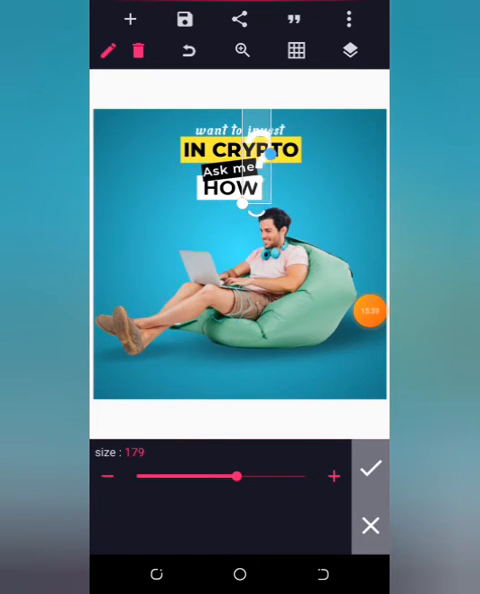
drag(240, 476, 225, 476)
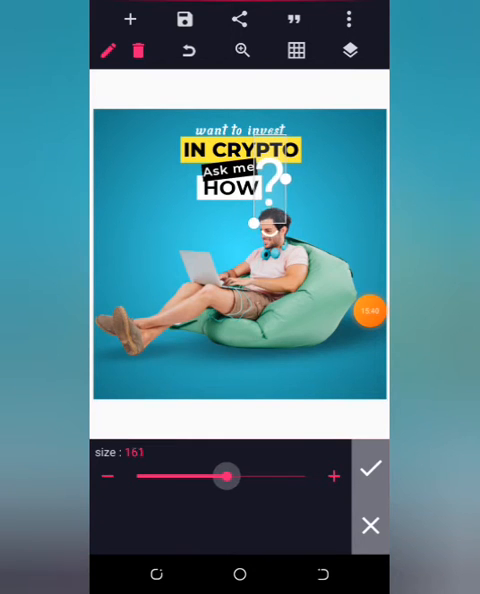
drag(225, 476, 202, 476)
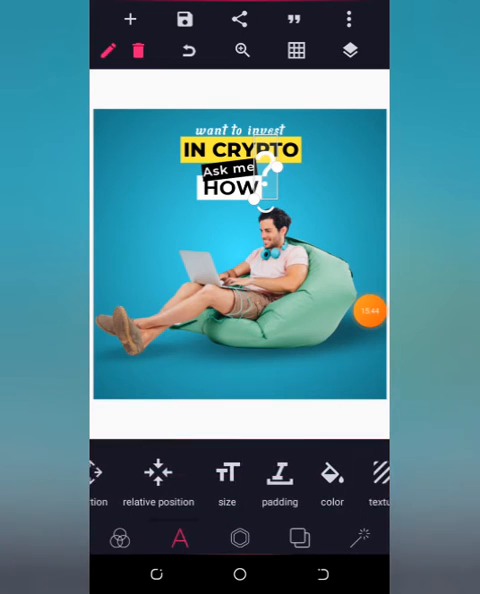
Colour the question mark black, tilt it about -21°, and shrink it toward 108
click(332, 478)
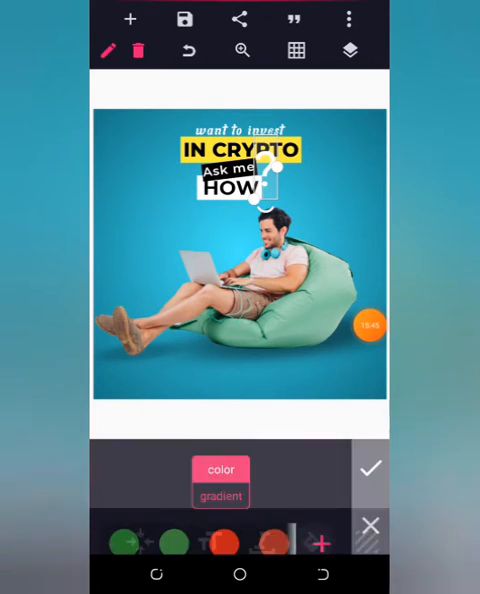
click(219, 496)
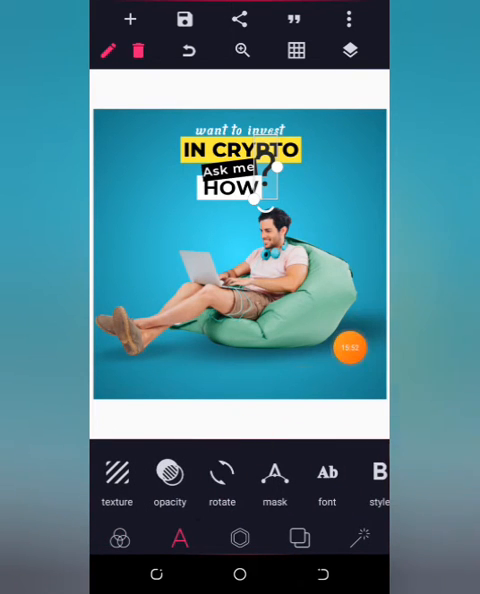
click(222, 474)
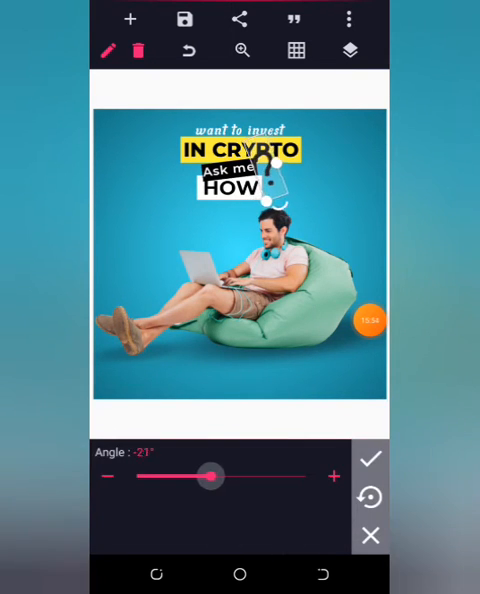
drag(210, 476, 233, 476)
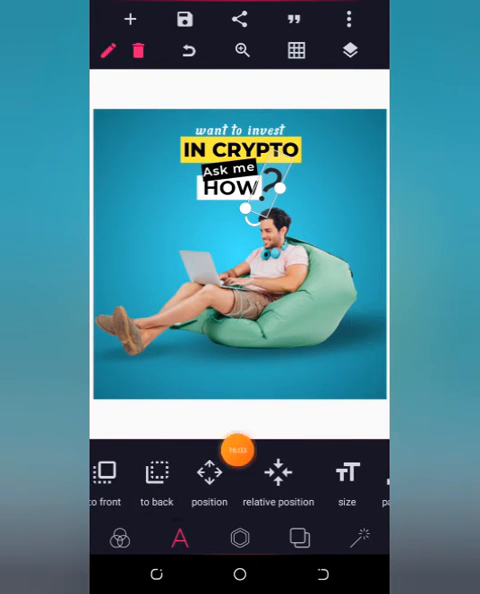
click(208, 472)
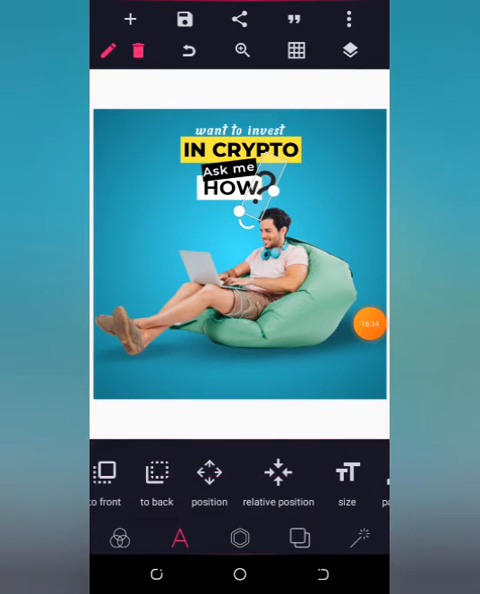
click(346, 473)
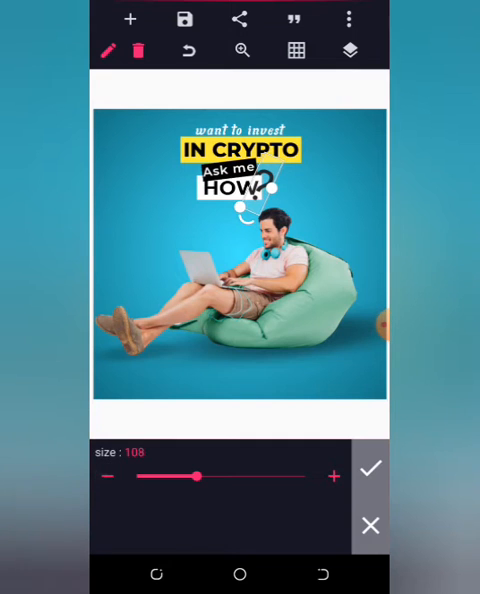
Nudge the question mark snugly against HOW using 1px position steps
click(370, 467)
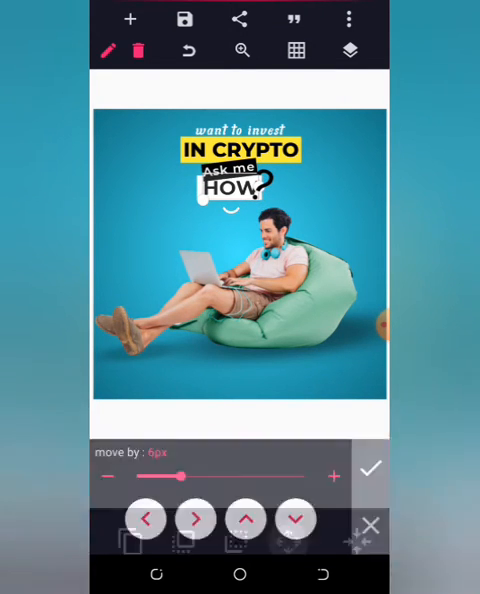
drag(186, 475, 138, 475)
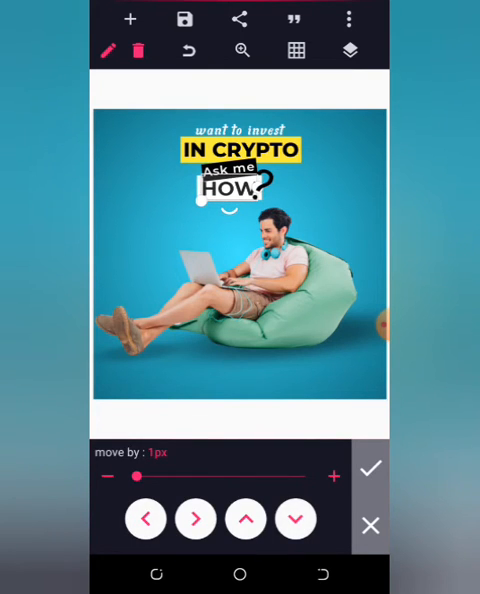
click(370, 467)
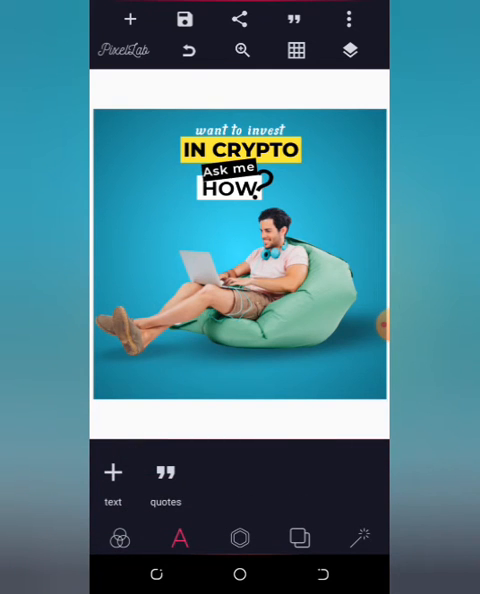
Reselect the question mark and reduce its tilt to about 17°
click(236, 185)
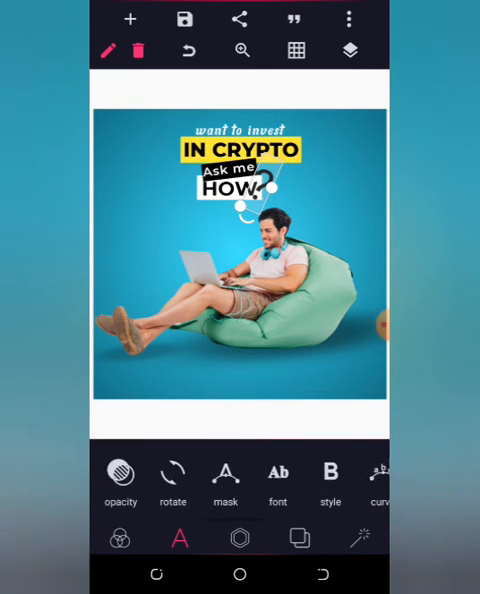
click(176, 473)
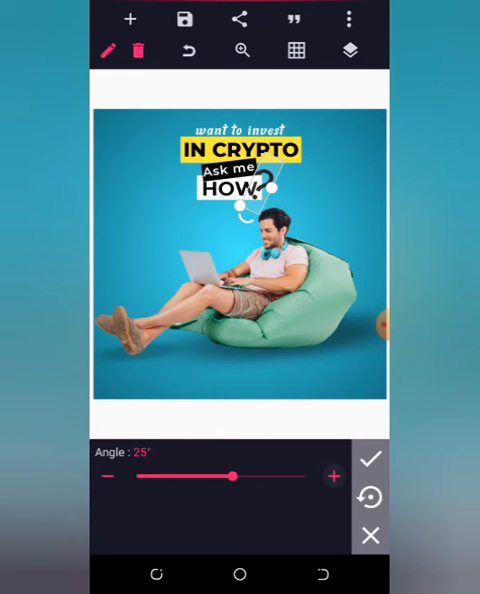
drag(240, 476, 228, 476)
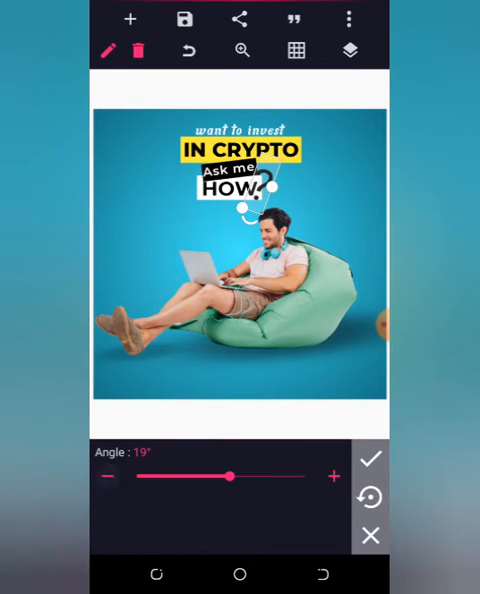
drag(230, 477, 215, 477)
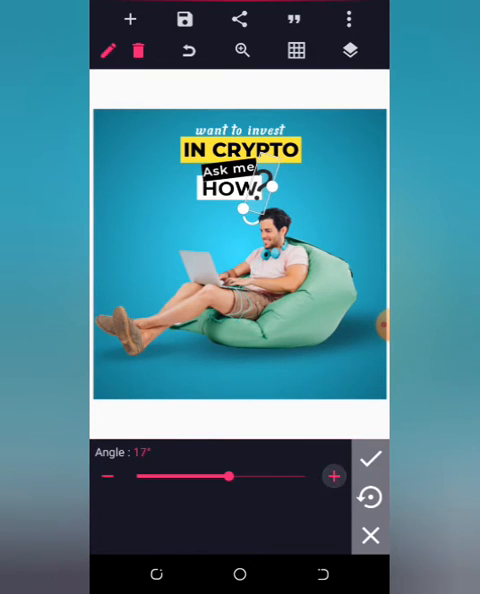
click(369, 457)
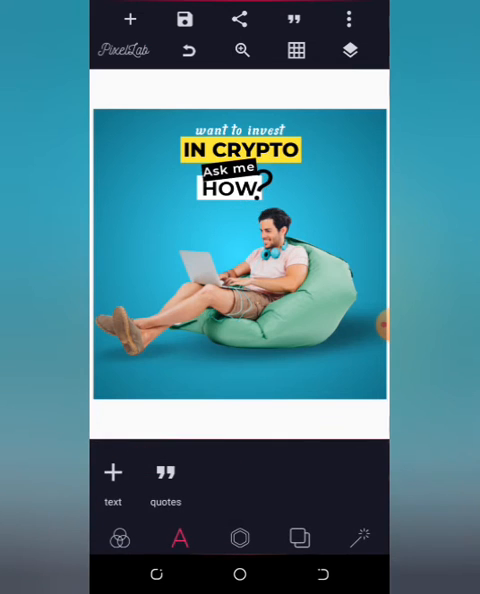
Add a yellow rectangle and size it below the man on the beanbag
click(349, 50)
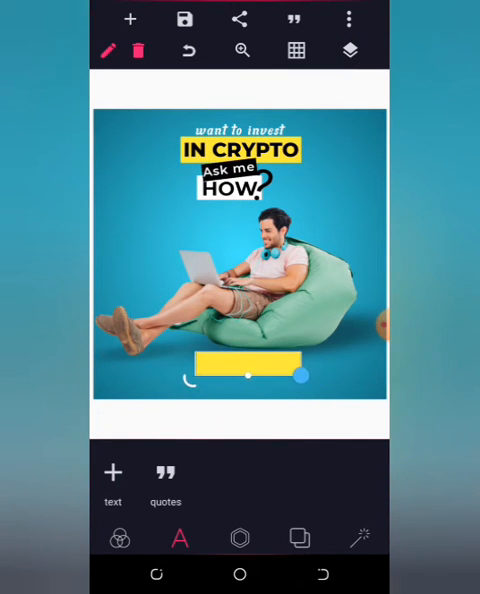
drag(300, 375, 290, 373)
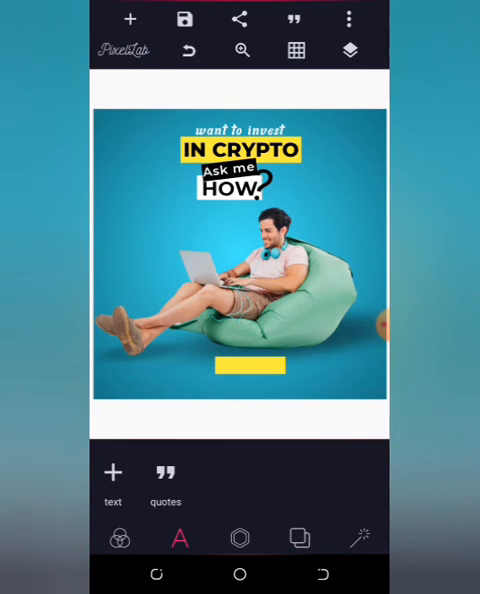
click(251, 362)
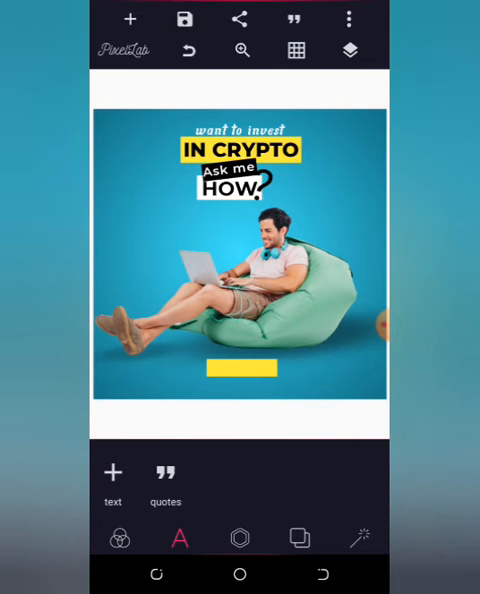
Add 'CHAT NOW' text and drag it onto the yellow rectangle
click(112, 472)
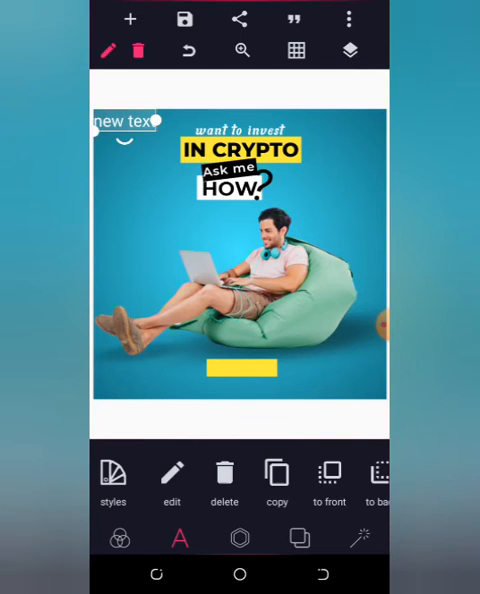
click(130, 120)
text(CHAT NOA)
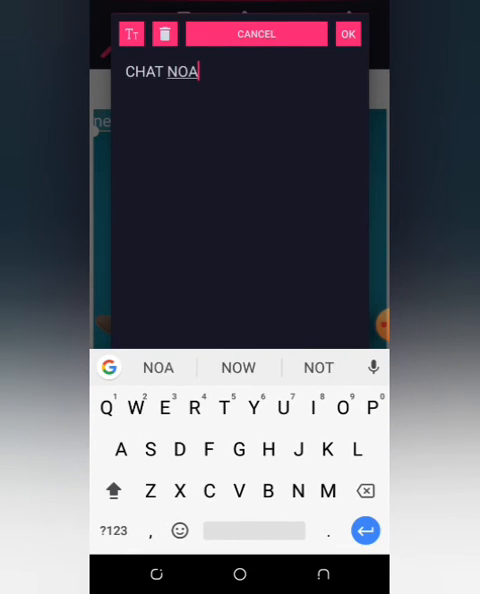
click(346, 33)
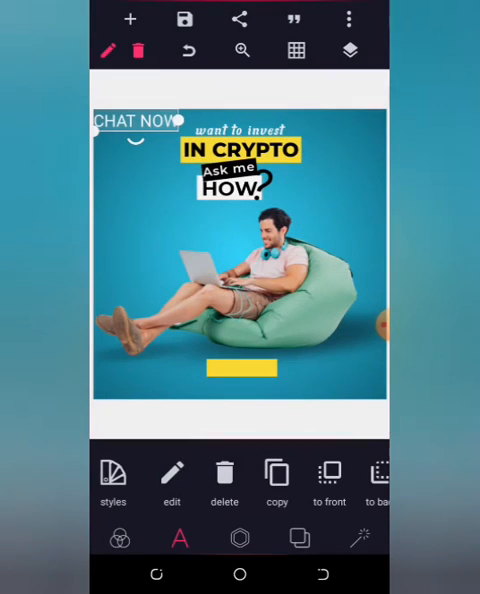
drag(140, 122, 238, 366)
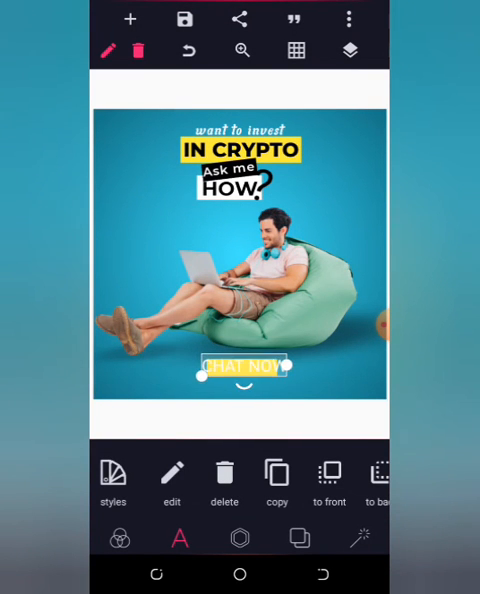